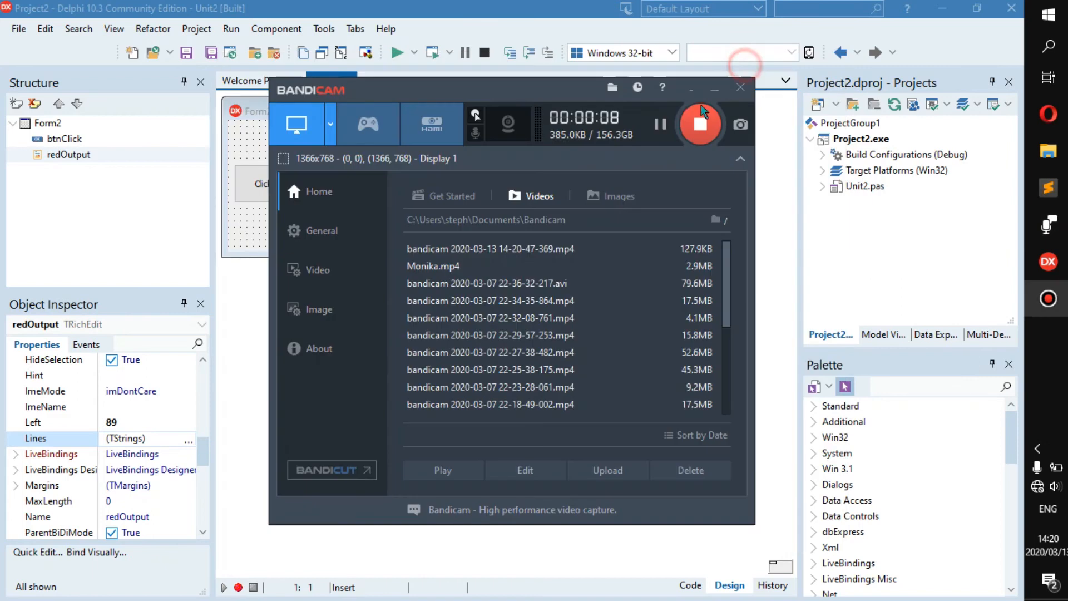
Enter the lines 'Name: shsjb' and 'Age: 23' in redOutput's String List Editor.
{"action": "left_click", "coordinate": [740, 87]}
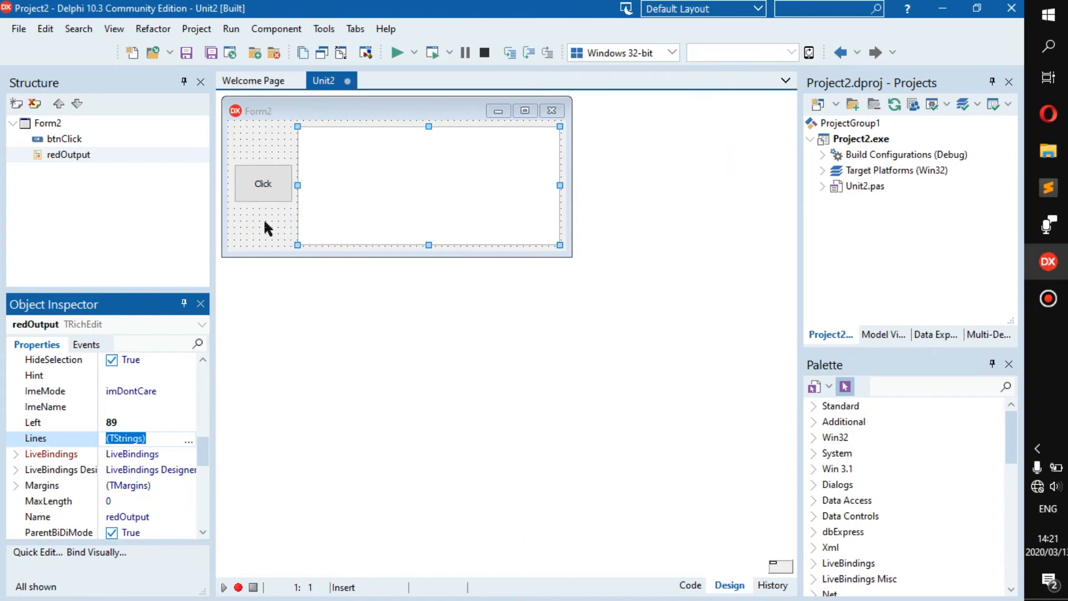
{"action": "mouse_move", "coordinate": [329, 194]}
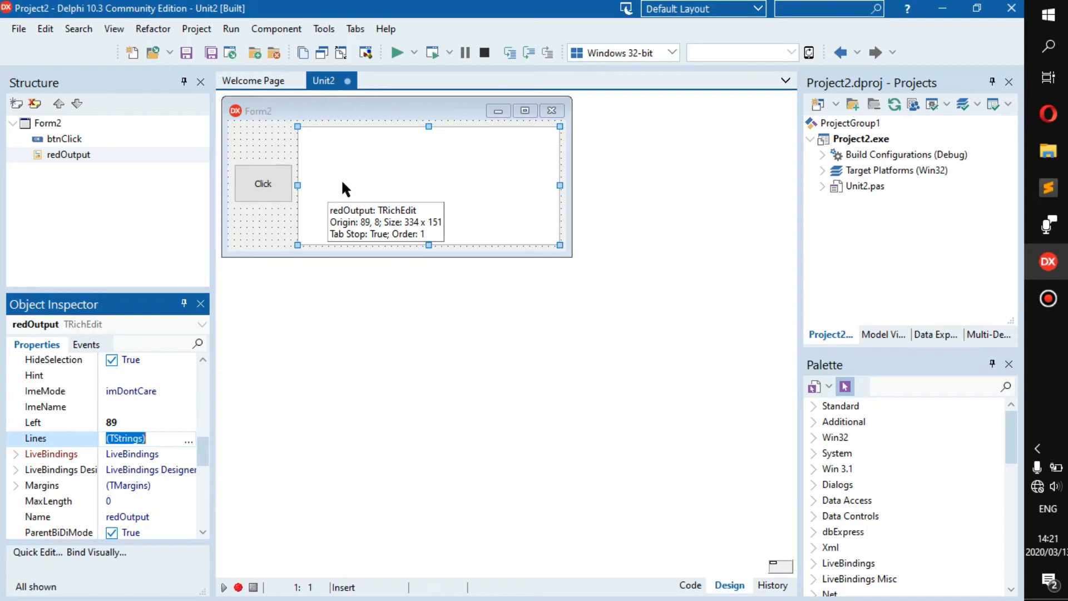
{"action": "mouse_move", "coordinate": [361, 198]}
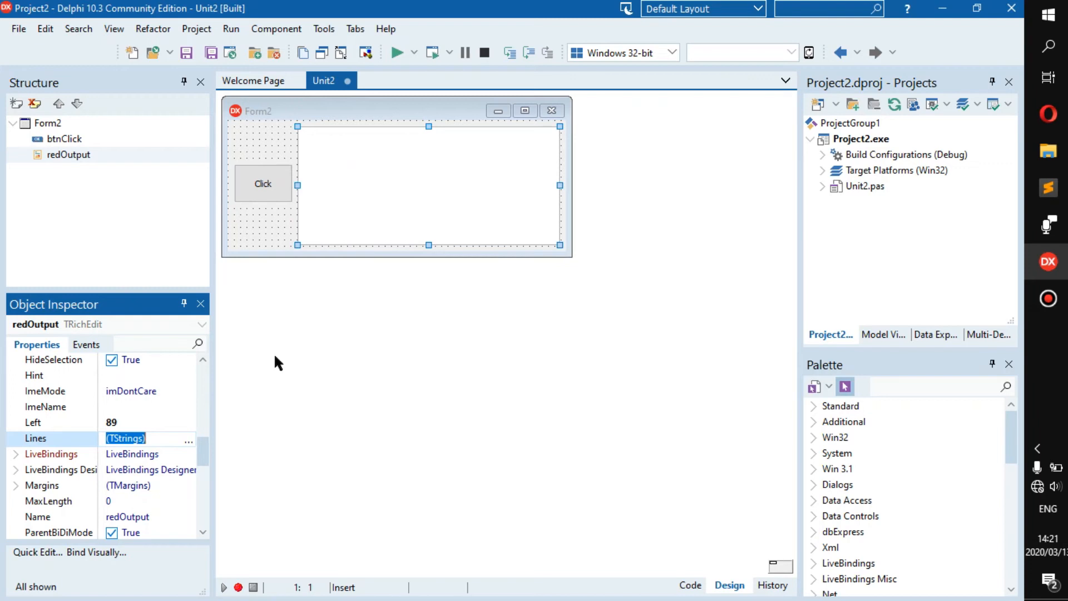
{"action": "mouse_move", "coordinate": [379, 137]}
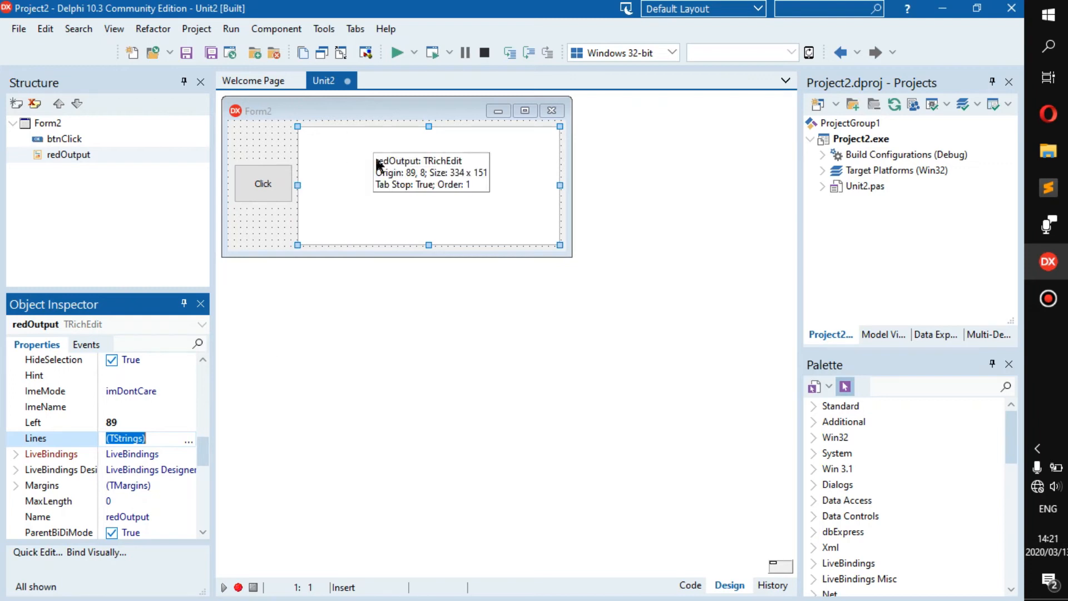
{"action": "mouse_move", "coordinate": [373, 157]}
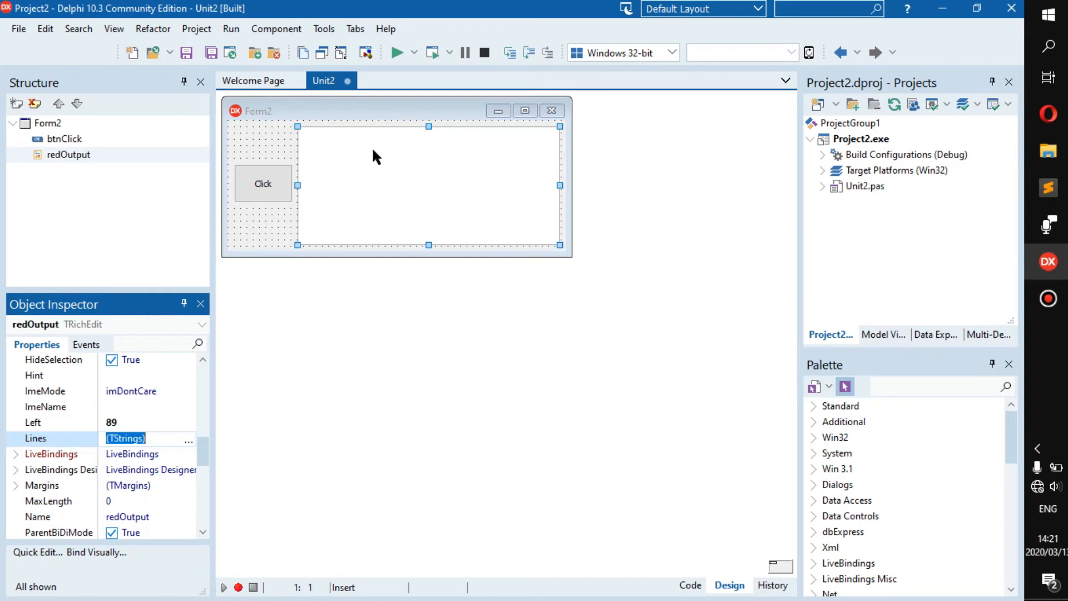
{"action": "mouse_move", "coordinate": [61, 514]}
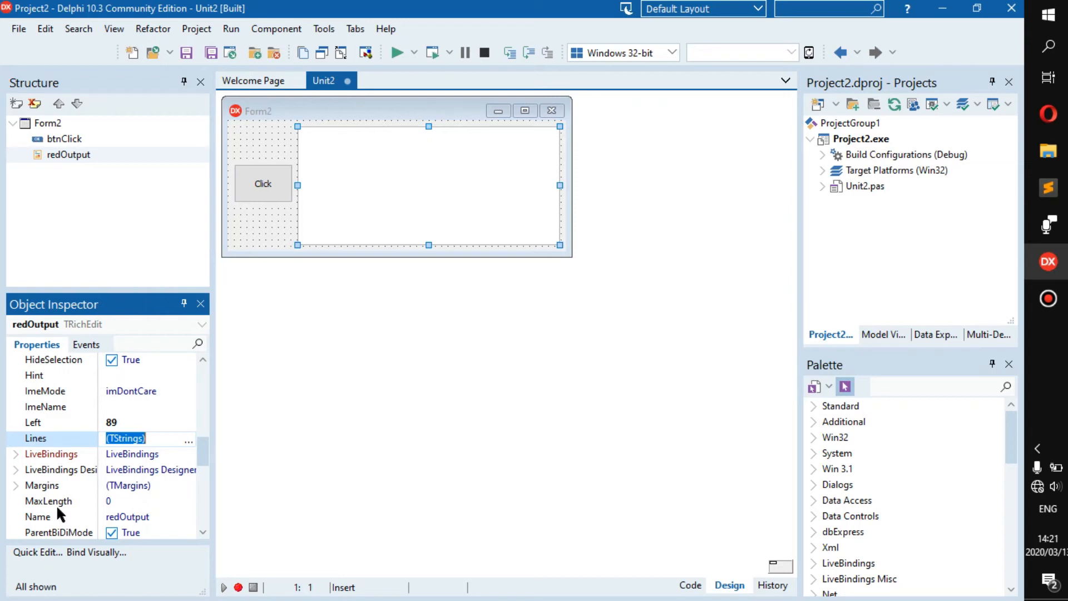
{"action": "left_click", "coordinate": [189, 441]}
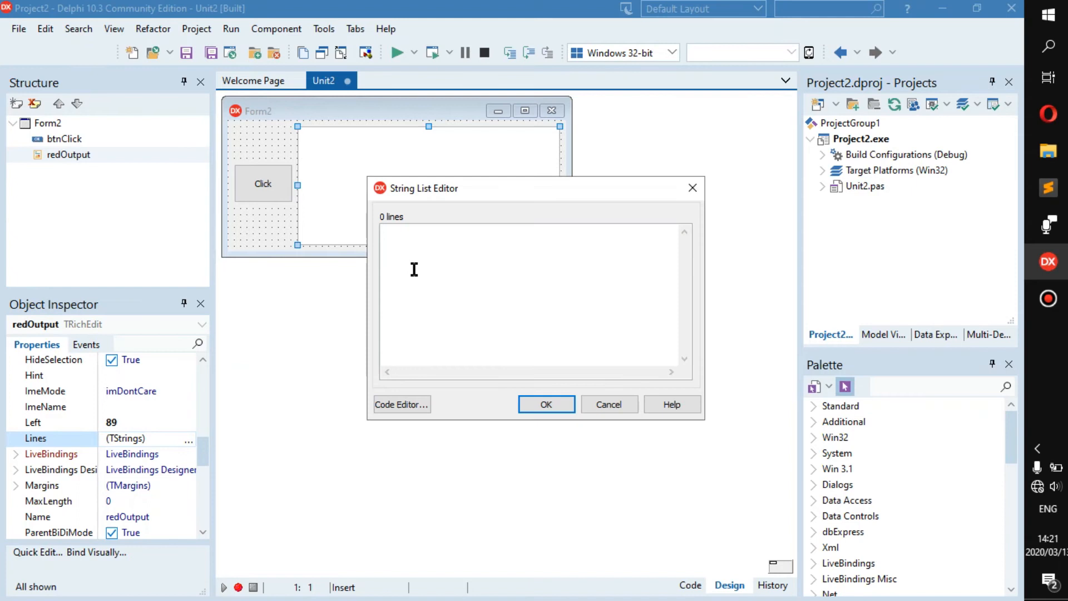
{"action": "type", "text": "Name:"}
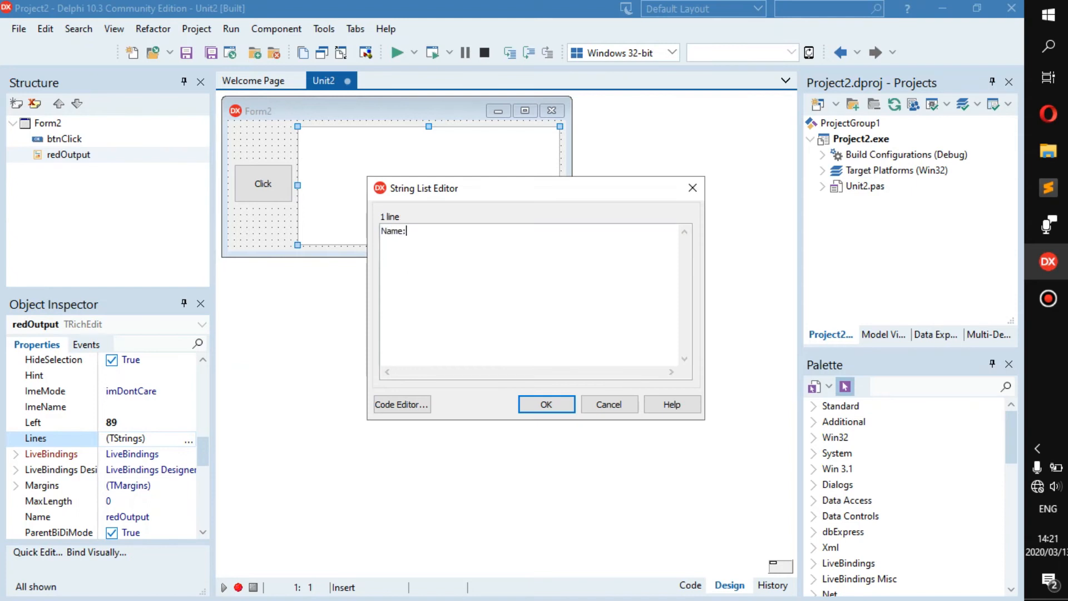
{"action": "type", "text": "shsjb"}
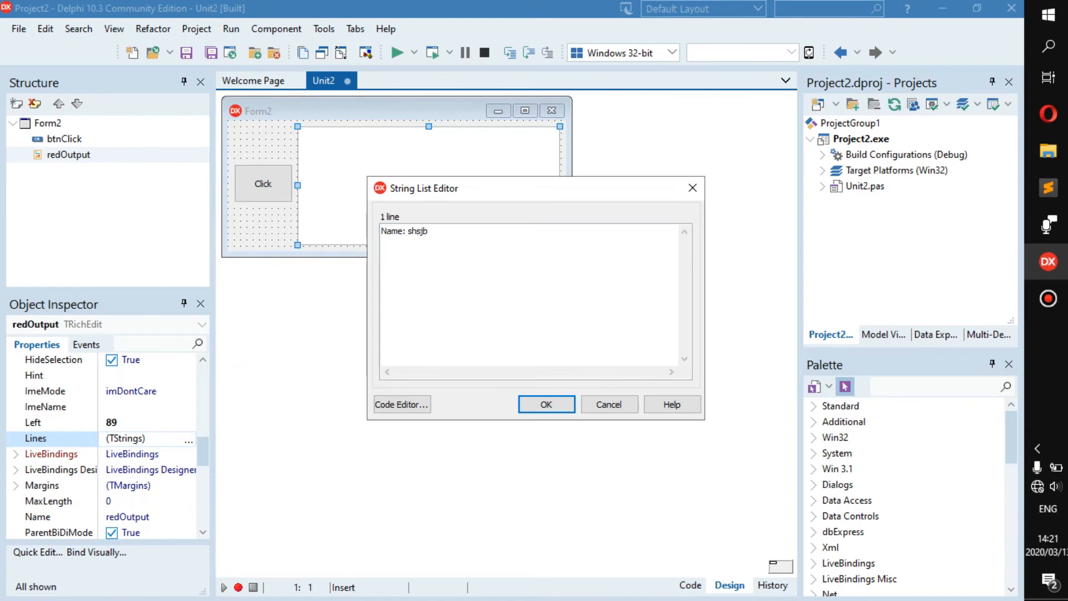
{"action": "type", "text": "Age:"}
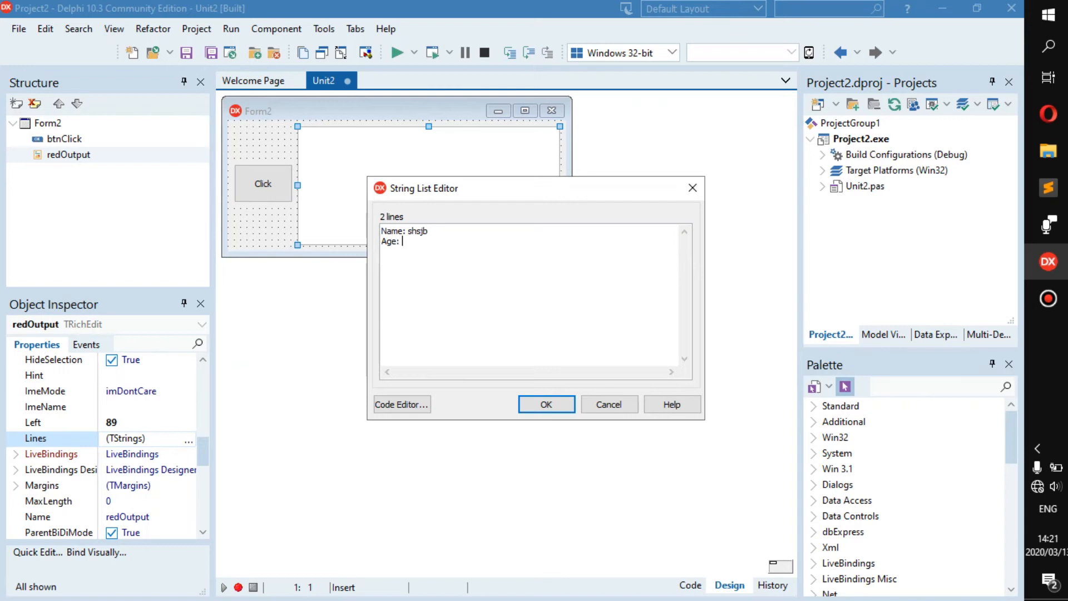
{"action": "type", "text": "23"}
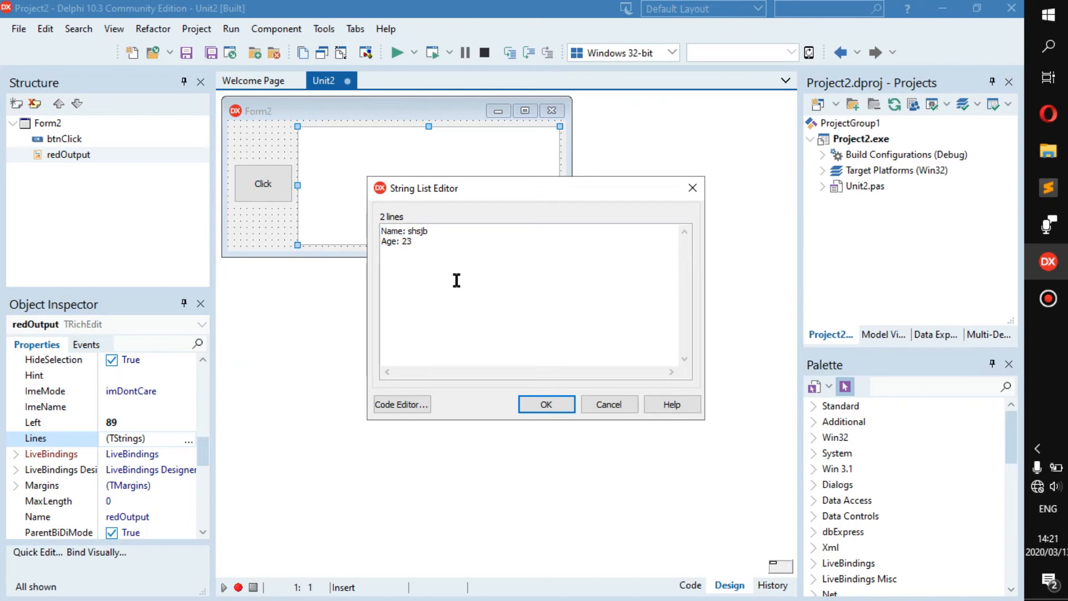
Insert tab gaps before the Name and Age values so they line up, then close the editor.
{"action": "left_click", "coordinate": [409, 231]}
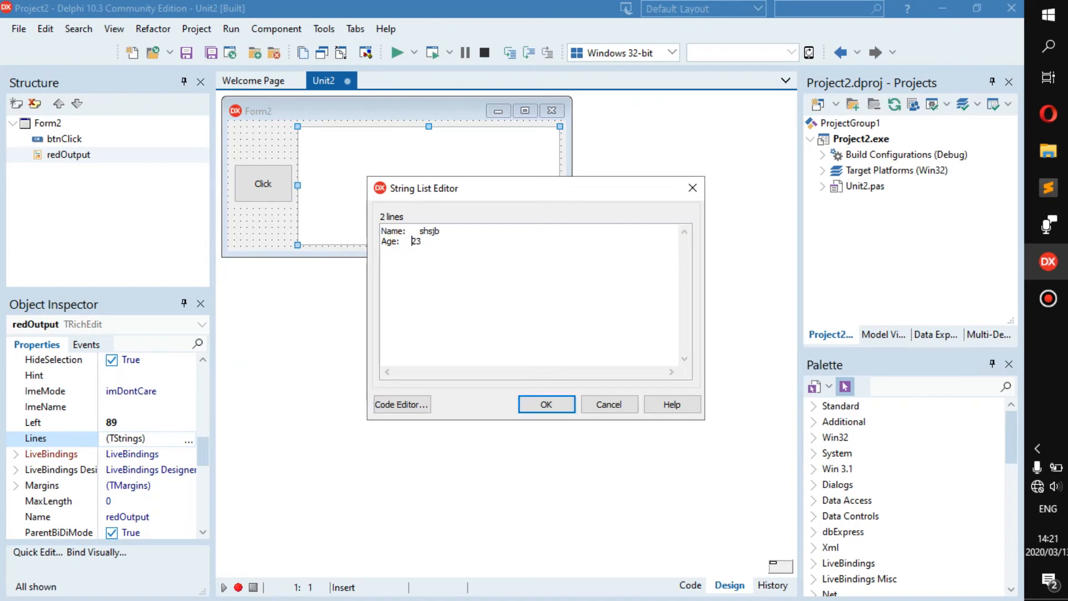
{"action": "left_click", "coordinate": [412, 231]}
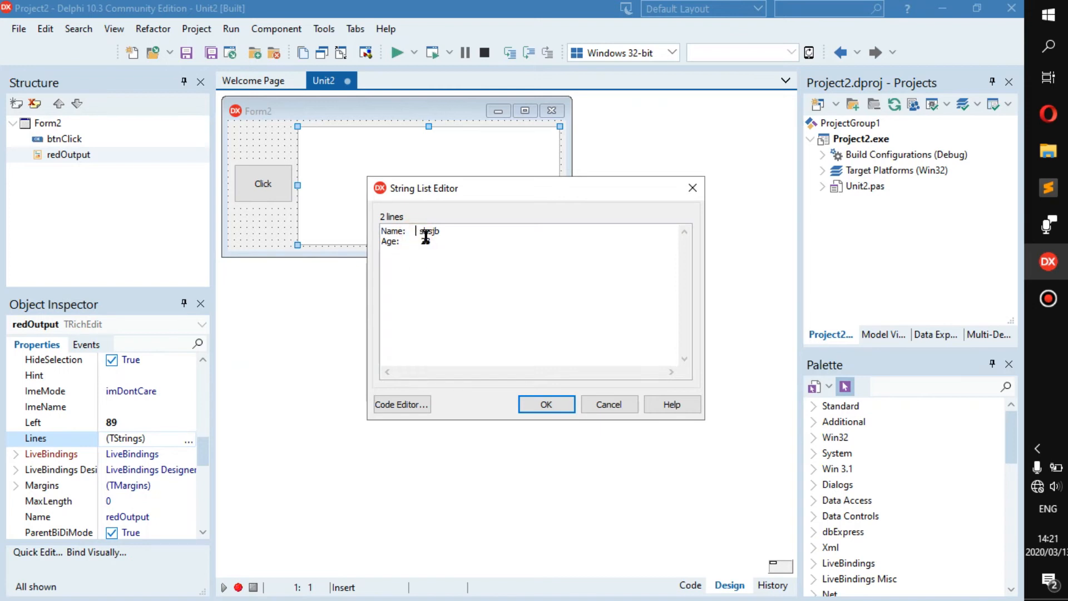
{"action": "type", "text": "23"}
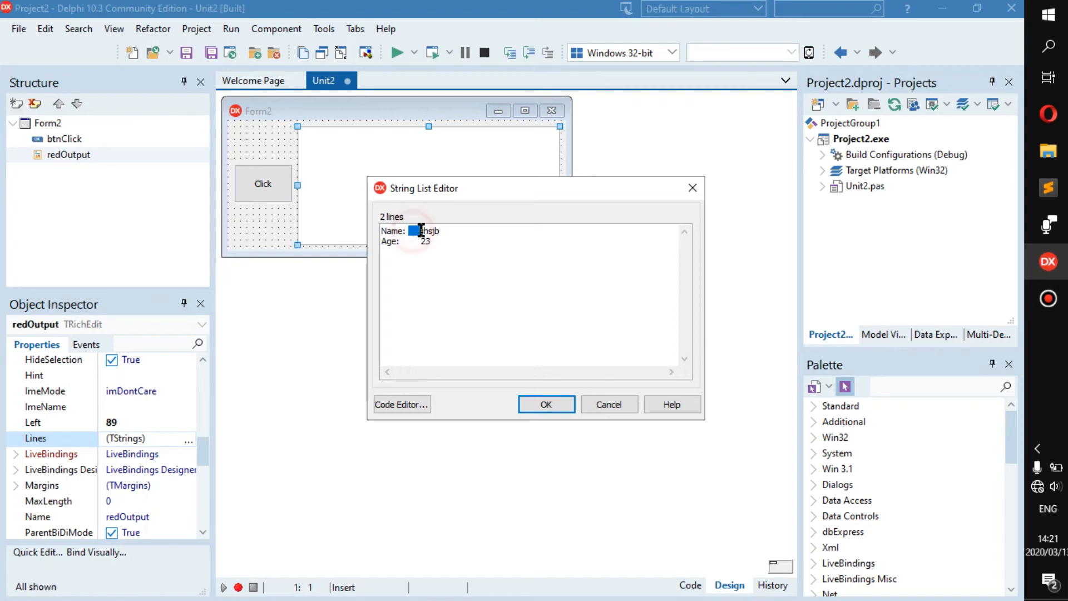
{"action": "left_click", "coordinate": [419, 241]}
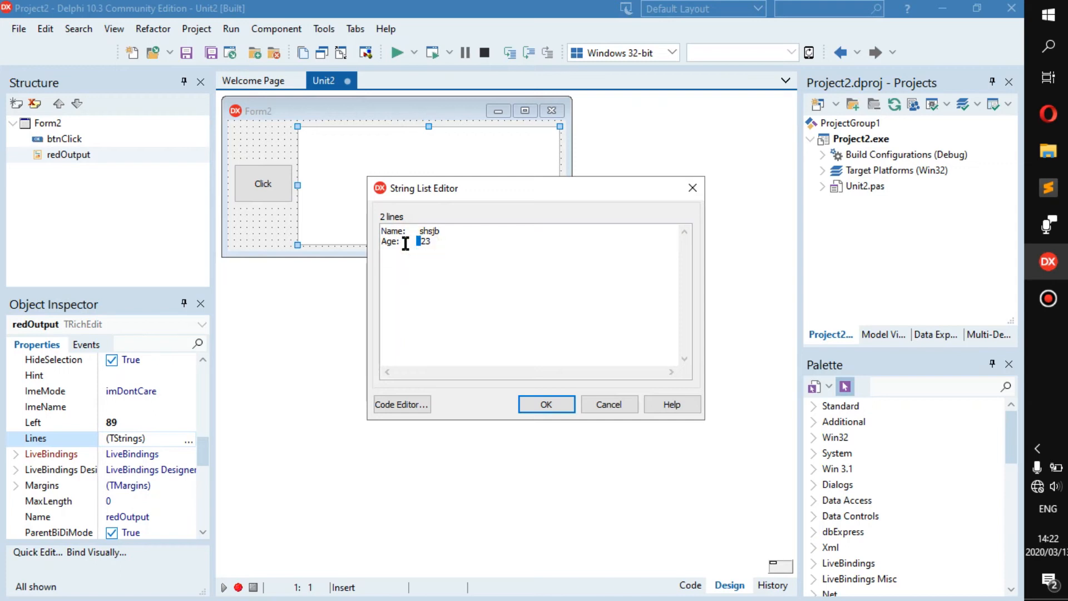
{"action": "left_click", "coordinate": [405, 241]}
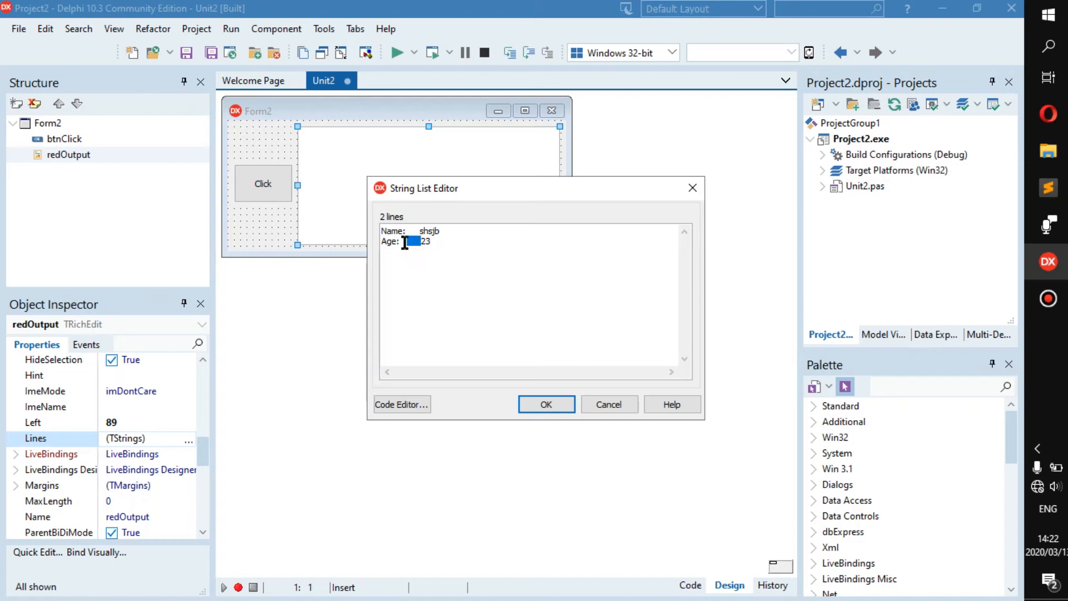
{"action": "left_click", "coordinate": [546, 404]}
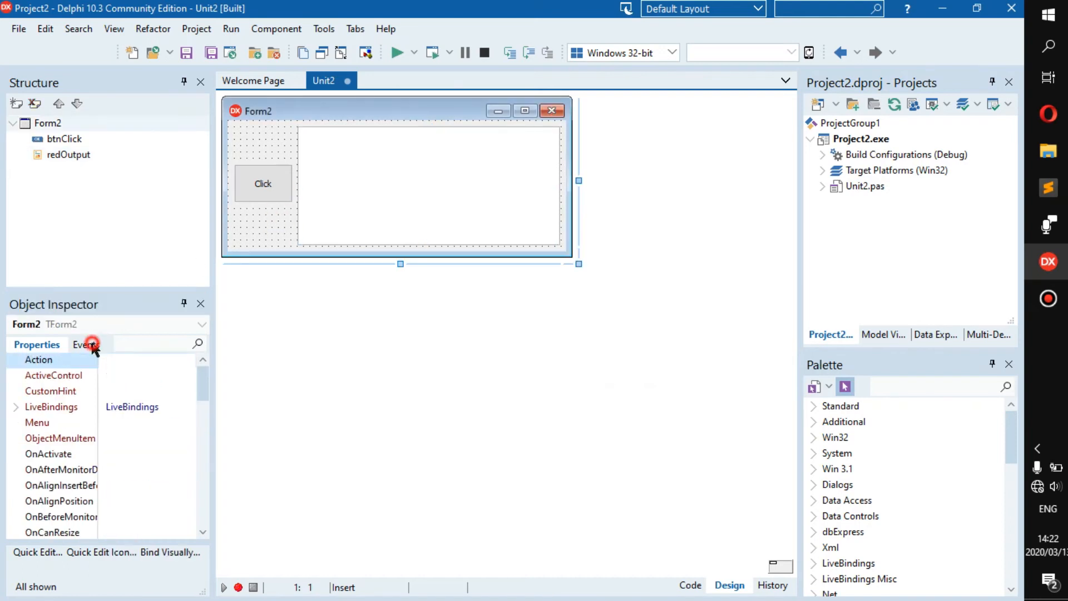
Create an empty FormCreate handler from Form2's OnCreate event in the Object Inspector.
{"action": "left_click", "coordinate": [83, 344]}
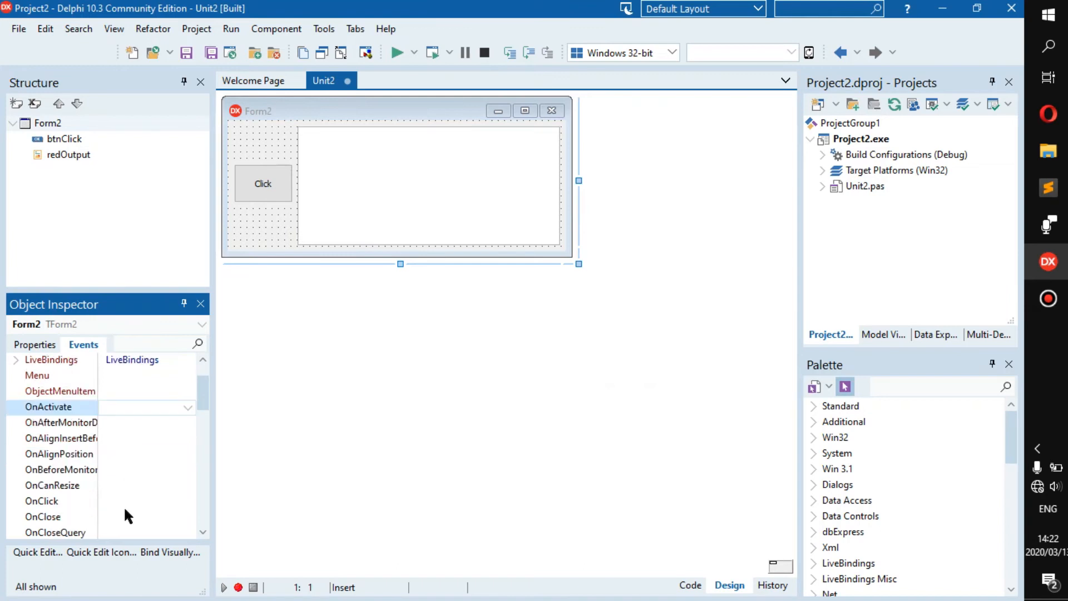
{"action": "left_click", "coordinate": [143, 407]}
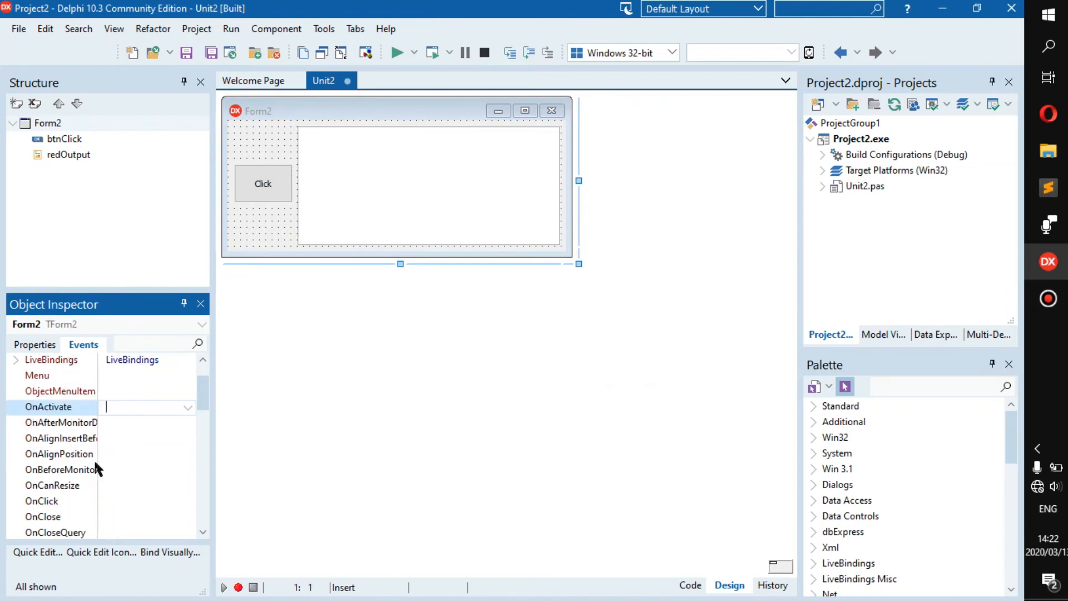
{"action": "scroll", "scroll_direction": "down", "scroll_amount": 3}
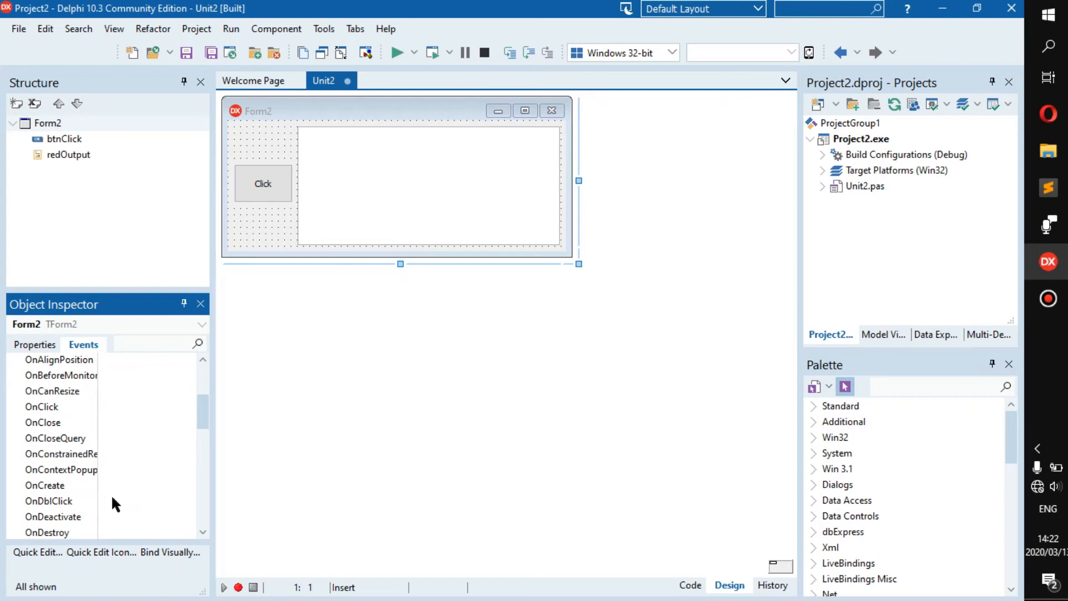
{"action": "left_click", "coordinate": [51, 485]}
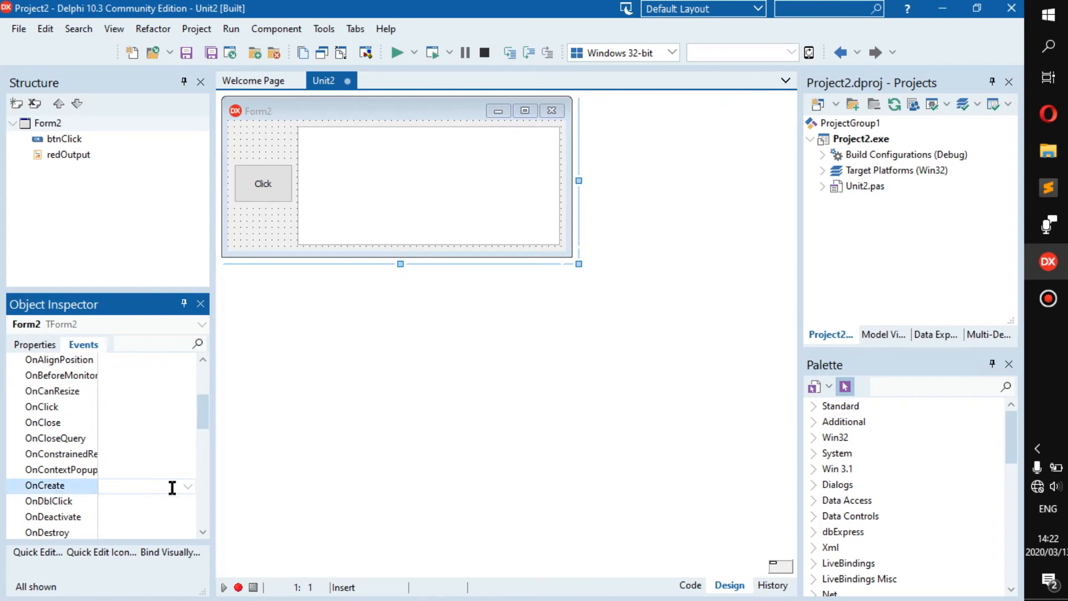
{"action": "double_click", "coordinate": [137, 486]}
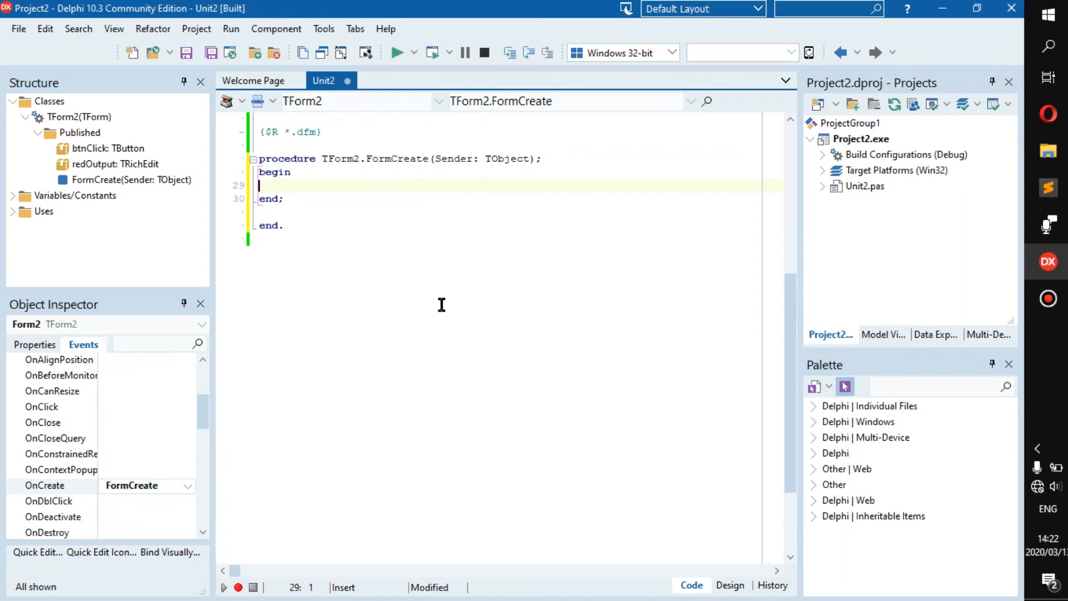
Type the unfinished line redOutput.Paragraph.TabCount := in FormCreate and comment it out with //.
{"action": "type", "text": "redOutput"}
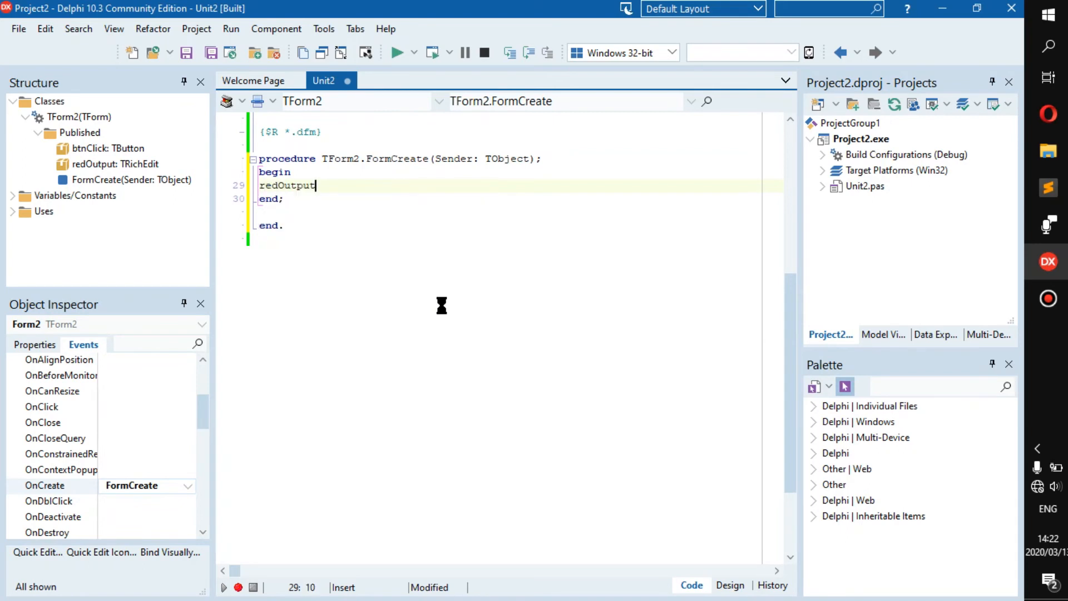
{"action": "left_click", "coordinate": [729, 586]}
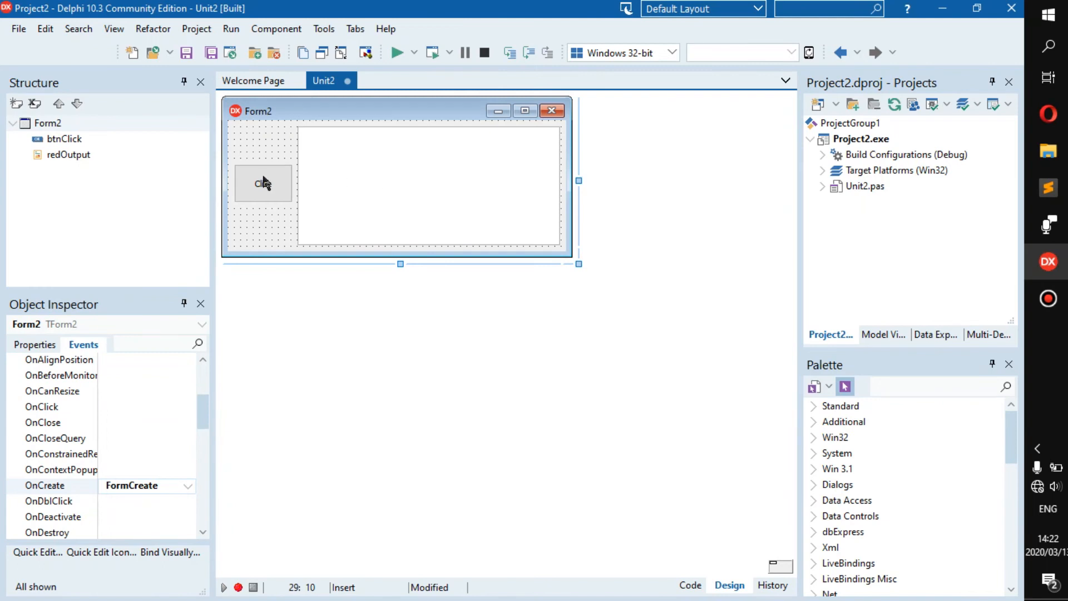
{"action": "mouse_move", "coordinate": [442, 358]}
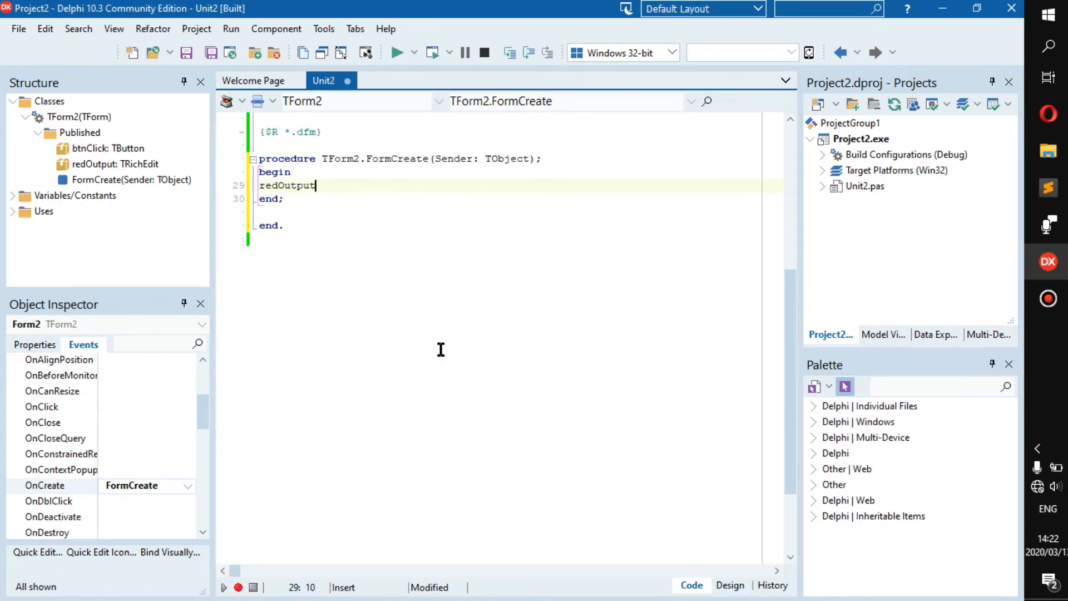
{"action": "type", "text": ".par"}
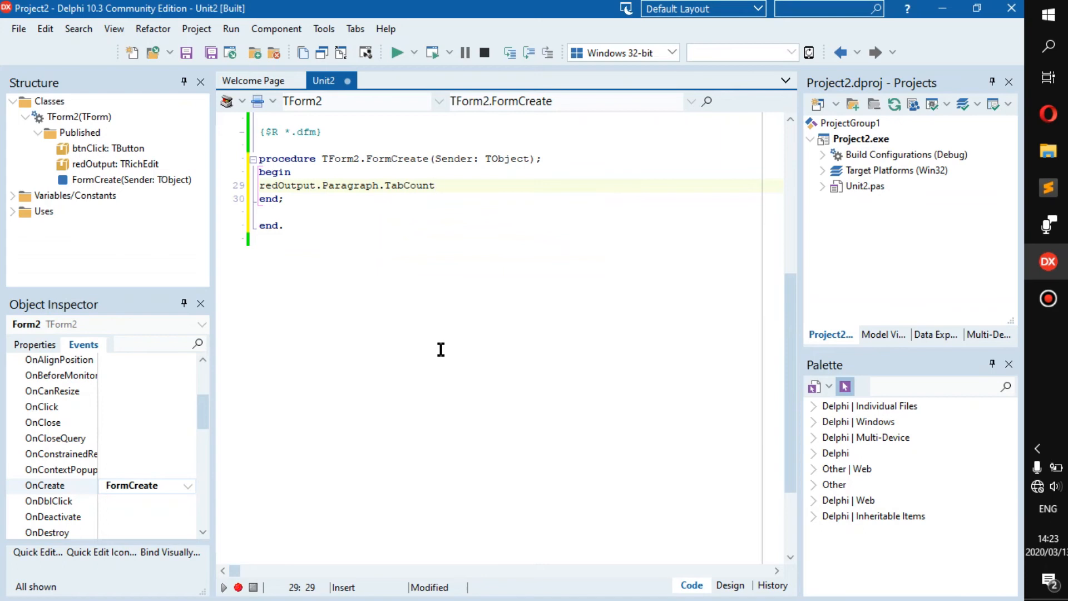
{"action": "type", "text": ":="}
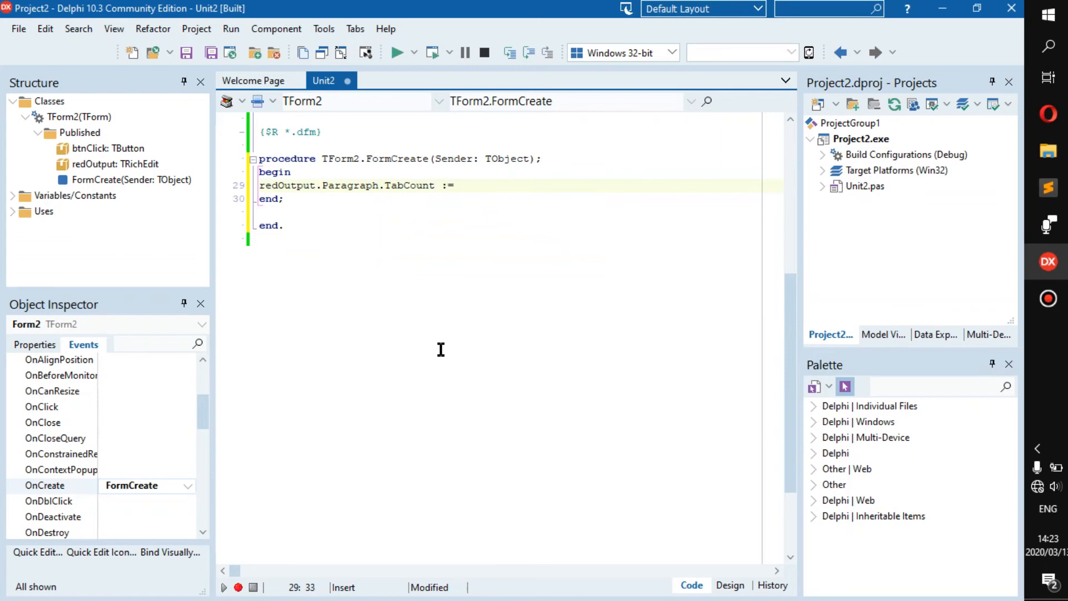
{"action": "left_click", "coordinate": [397, 52]}
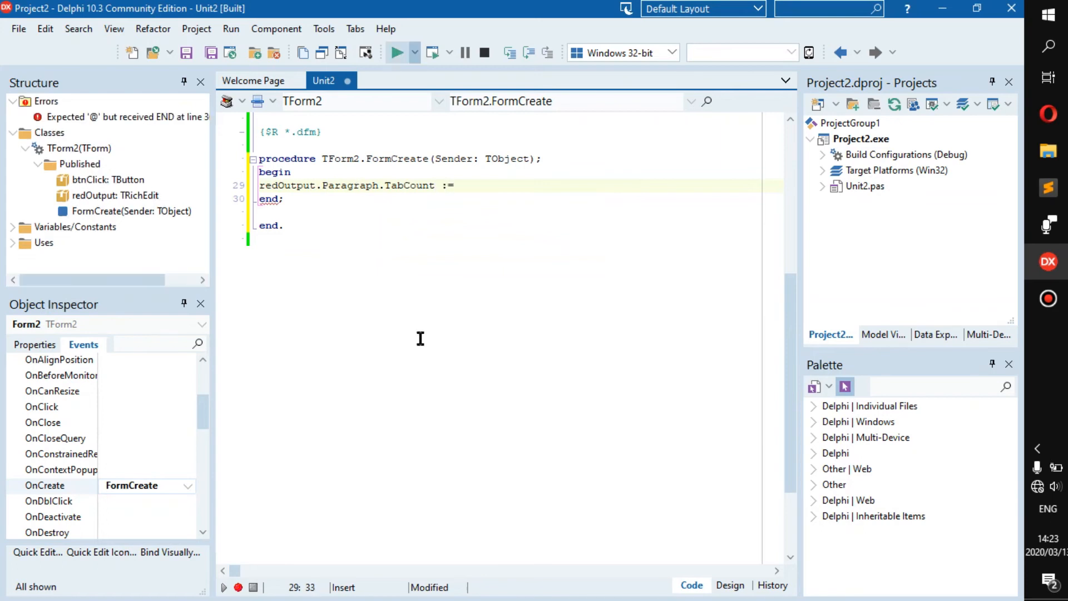
{"action": "type", "text": "//"}
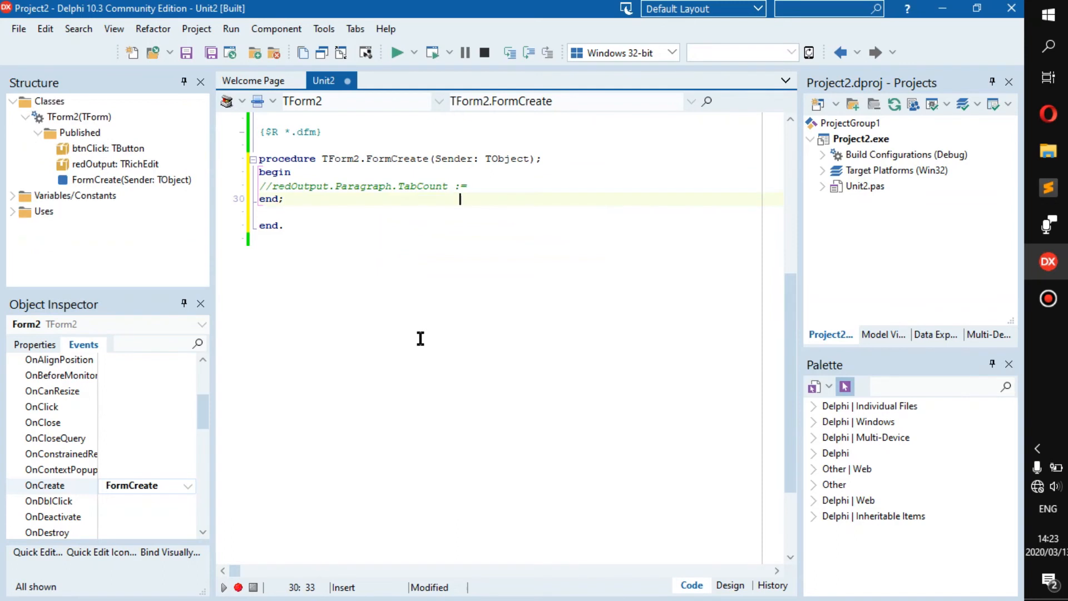
In a Sublime Text scratch file, type tab-separated 'Name: Josdn' and 'Age:' lines and select a tab gap.
{"action": "left_click", "coordinate": [729, 585]}
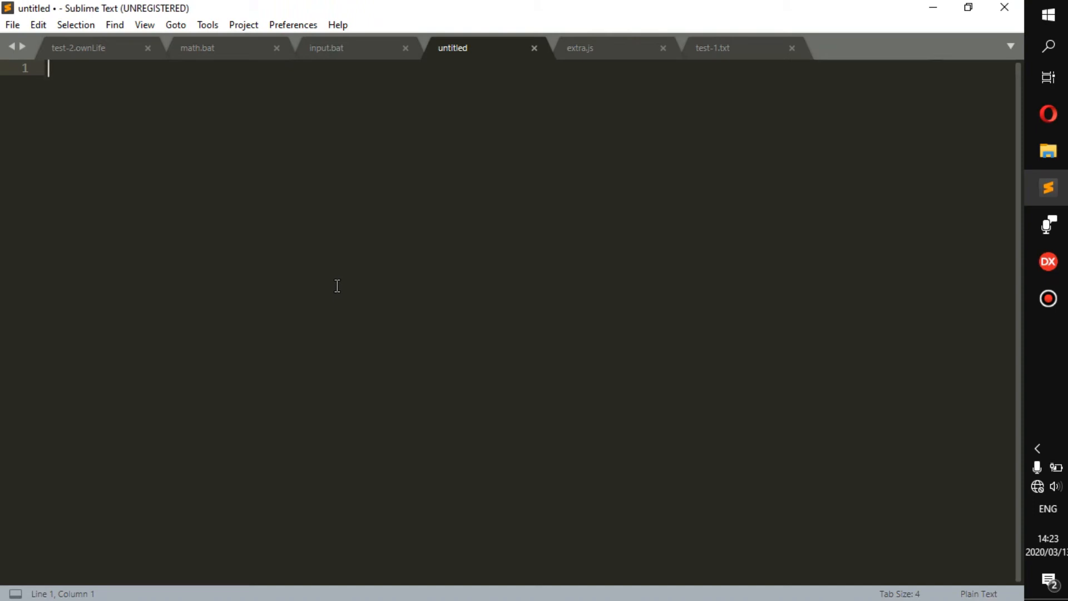
{"action": "type", "text": "Name:"}
{"action": "type", "text": "Age:"}
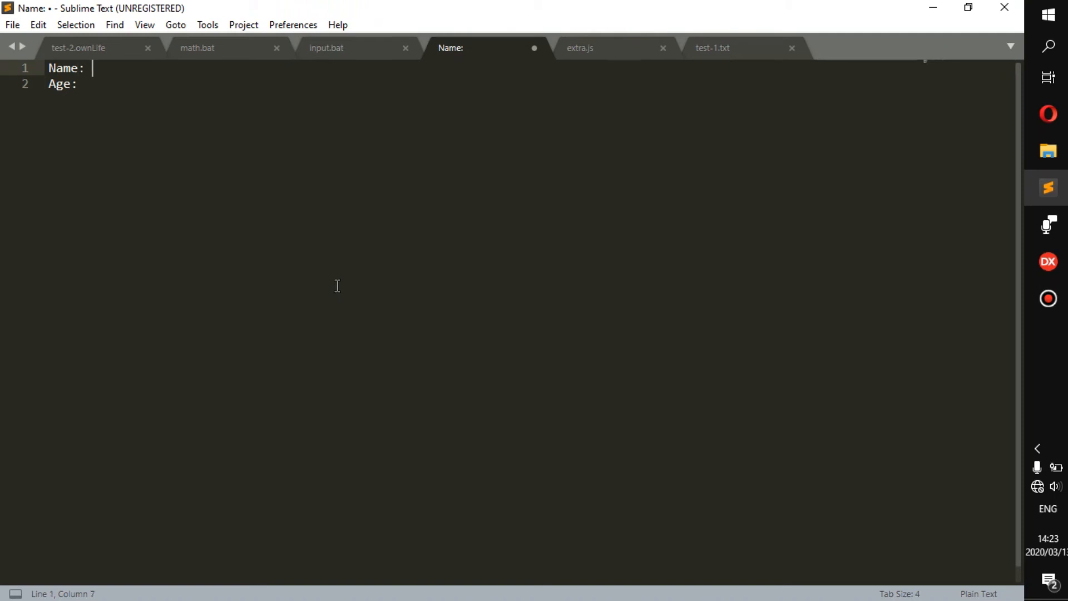
{"action": "type", "text": "Josdn"}
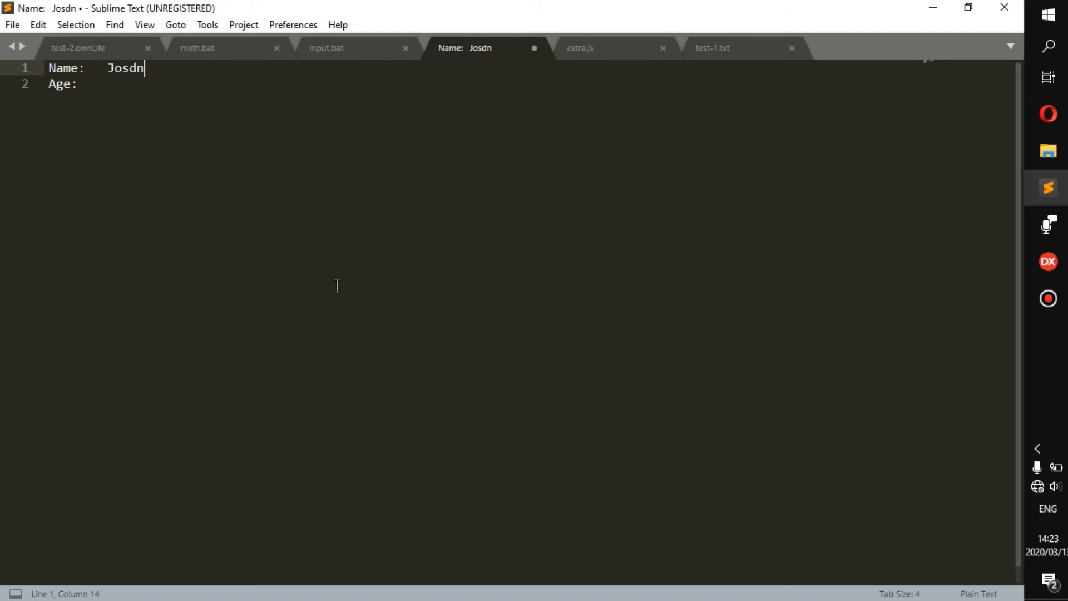
{"action": "left_click", "coordinate": [106, 84]}
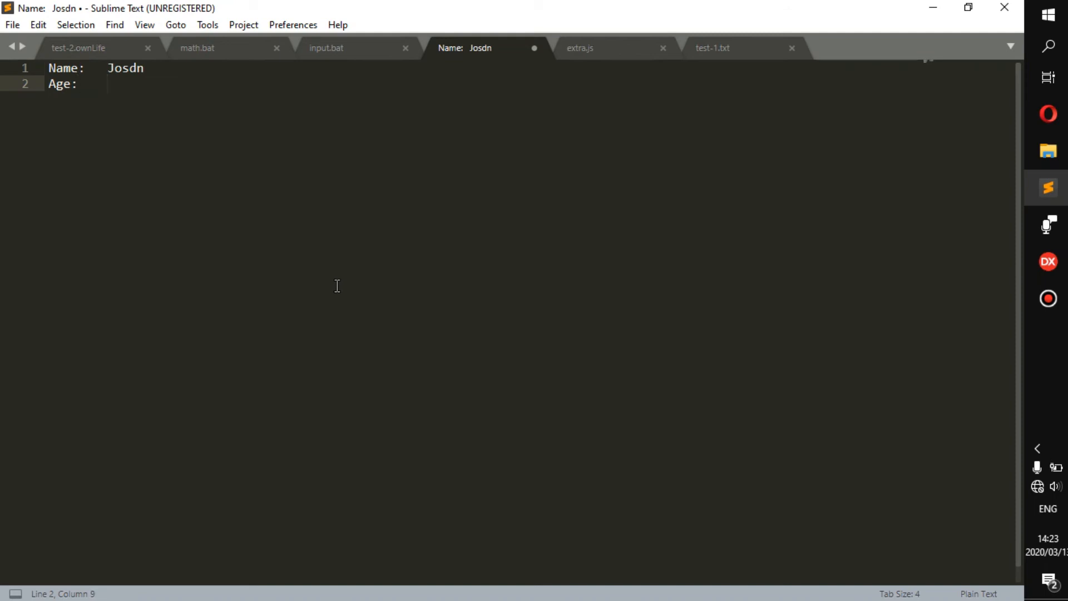
{"action": "type", "text": "Age"}
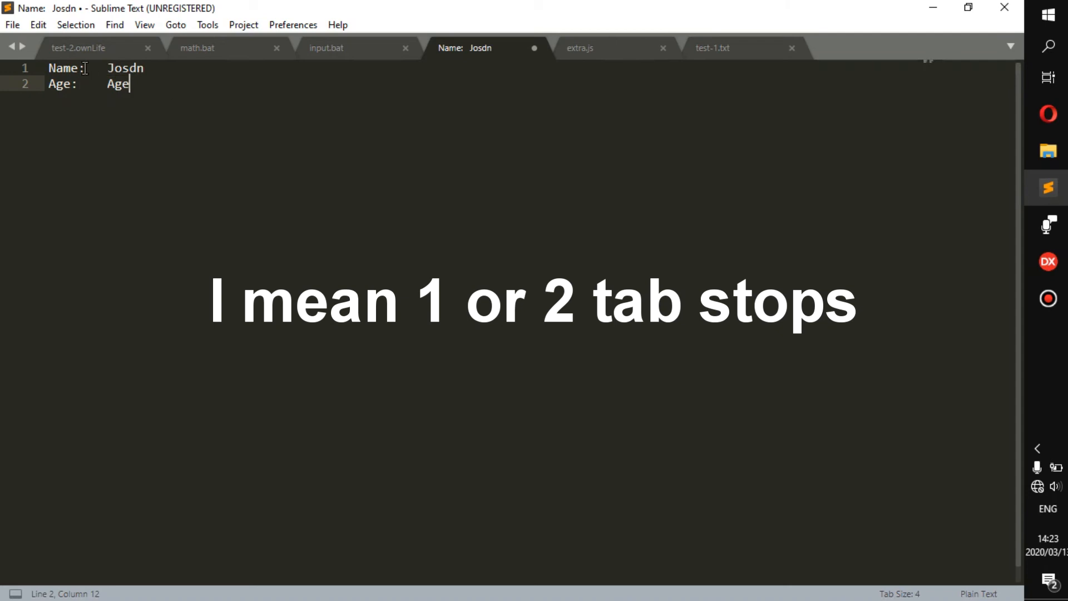
{"action": "left_click_drag", "start_coordinate": [88, 67], "coordinate": [109, 68]}
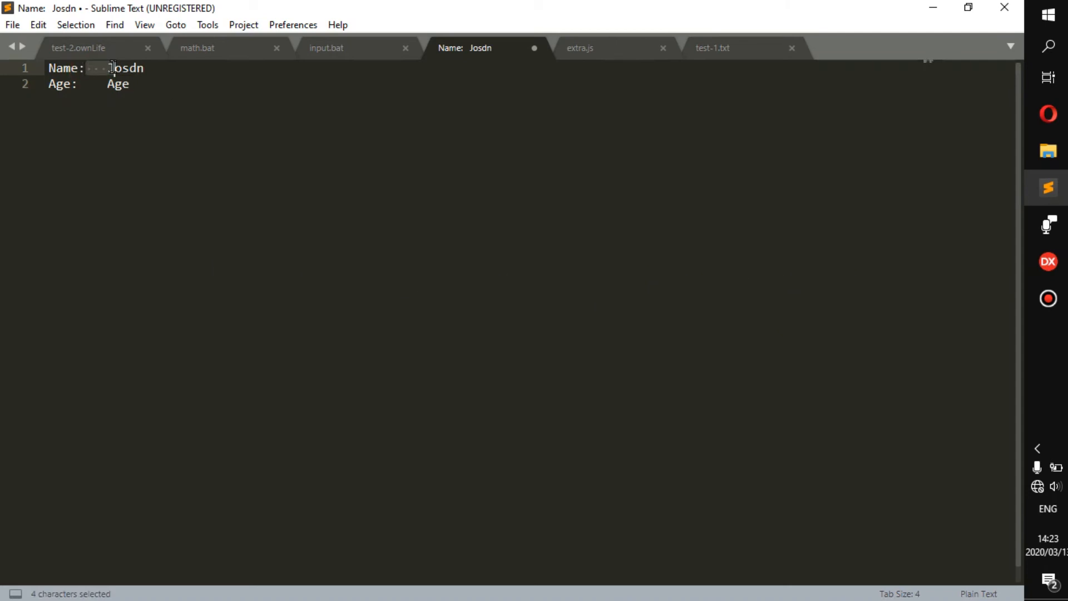
{"action": "left_click", "coordinate": [1048, 261]}
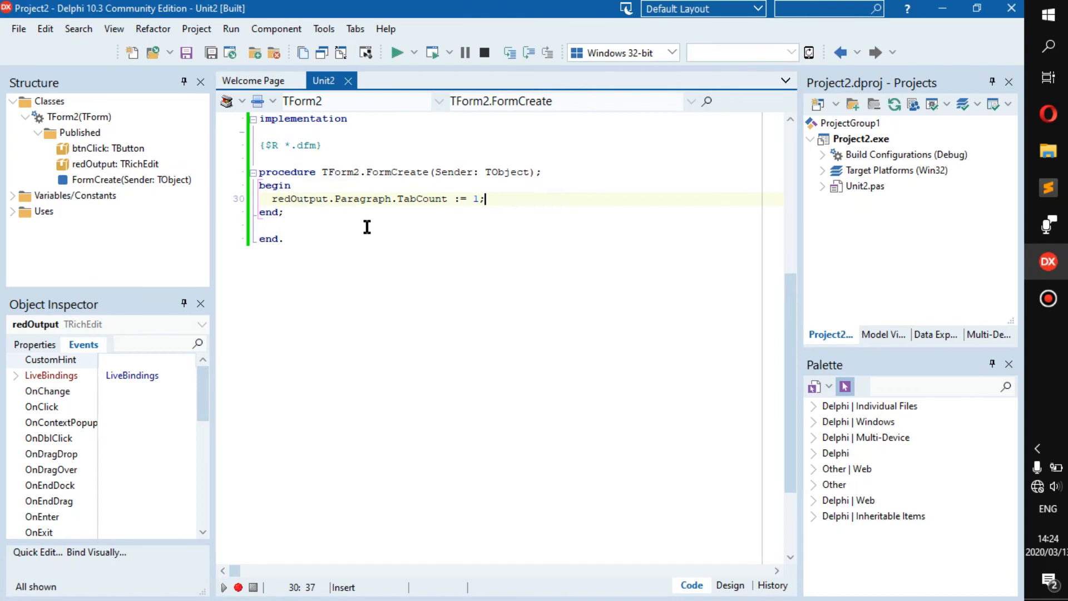
{"action": "mouse_move", "coordinate": [325, 142]}
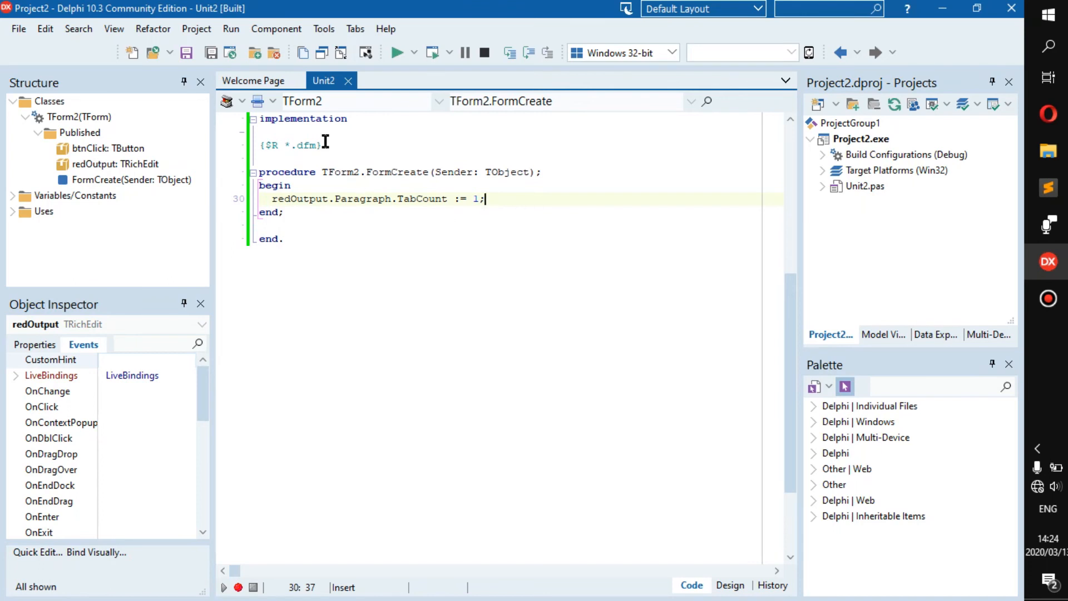
Add redOutput.Paragraph.Tab[0] := 100; below the TabCount := 1 line in FormCreate.
{"action": "left_click", "coordinate": [729, 585]}
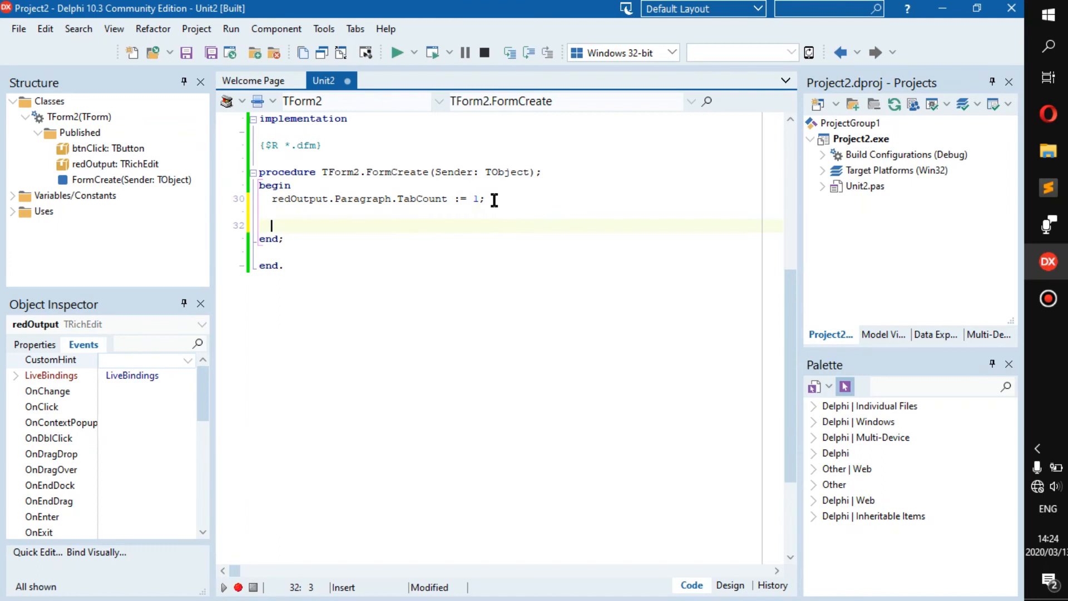
{"action": "type", "text": "redOutput"}
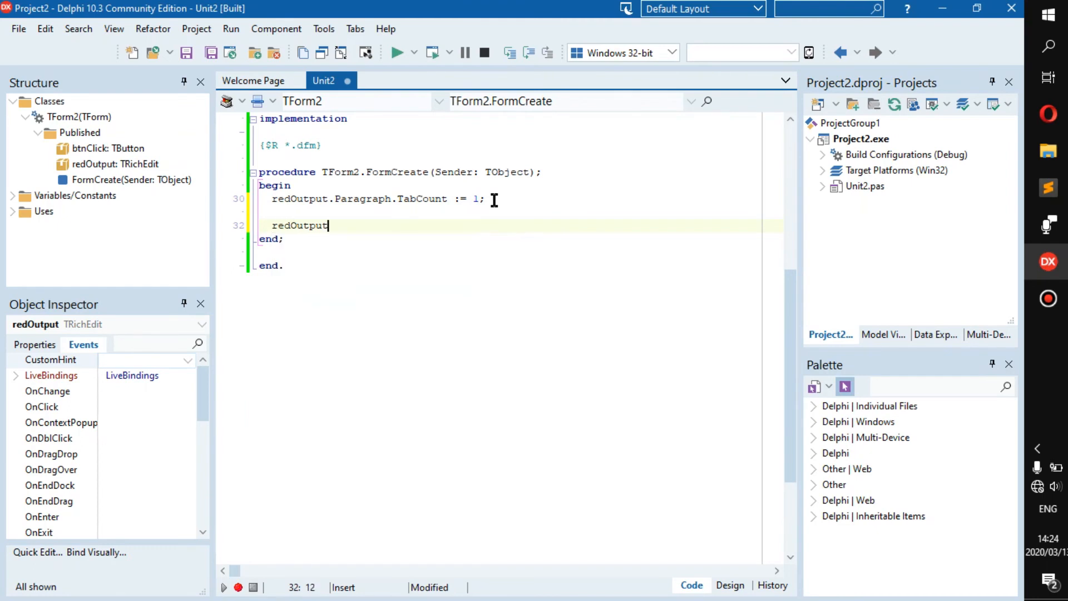
{"action": "type", "text": "."}
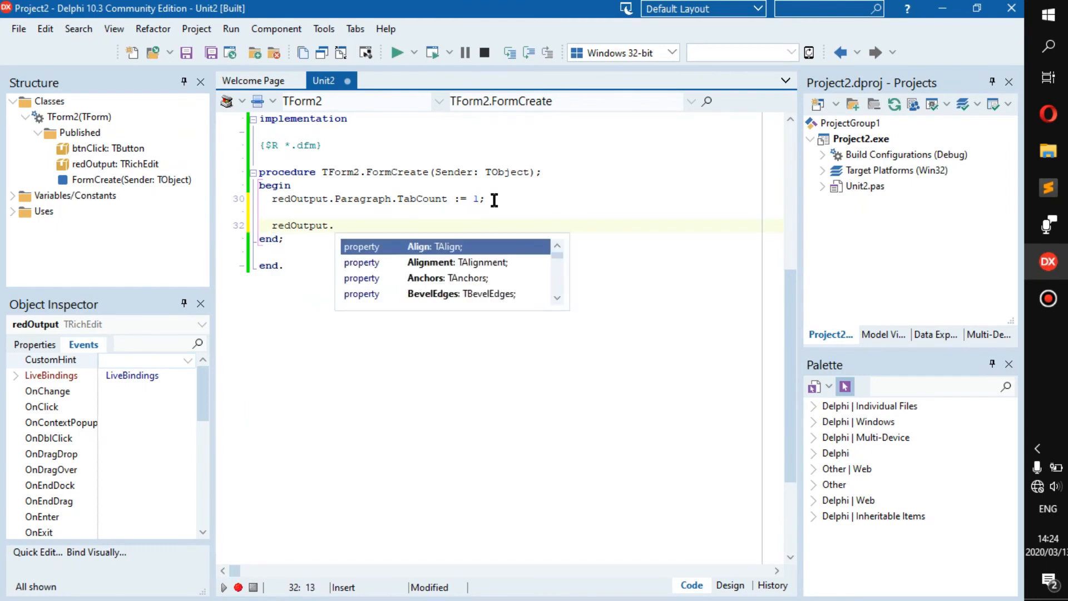
{"action": "type", "text": "para"}
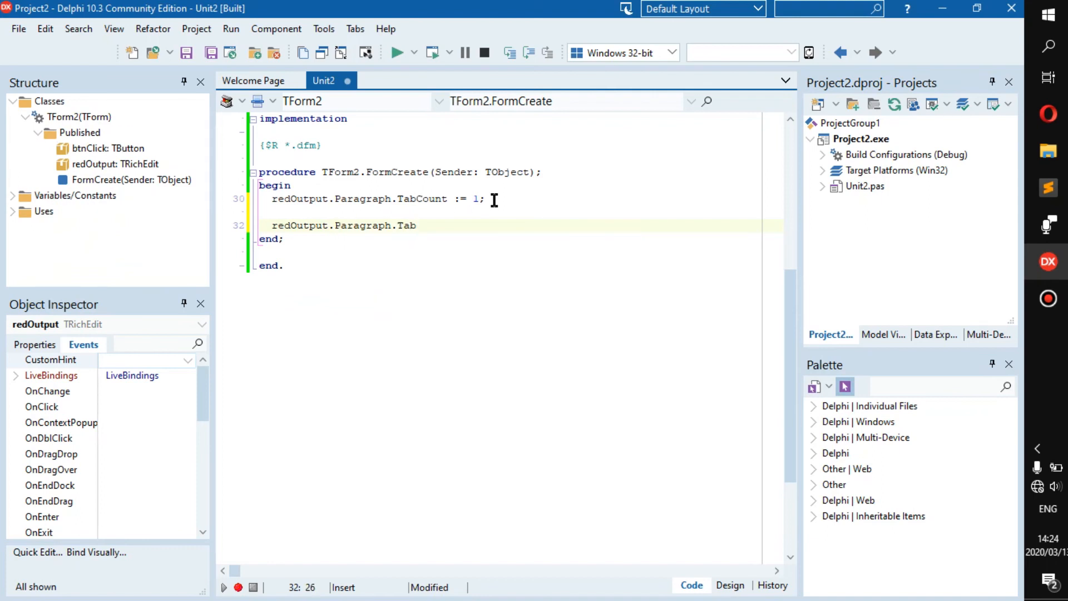
{"action": "type", "text": "[]"}
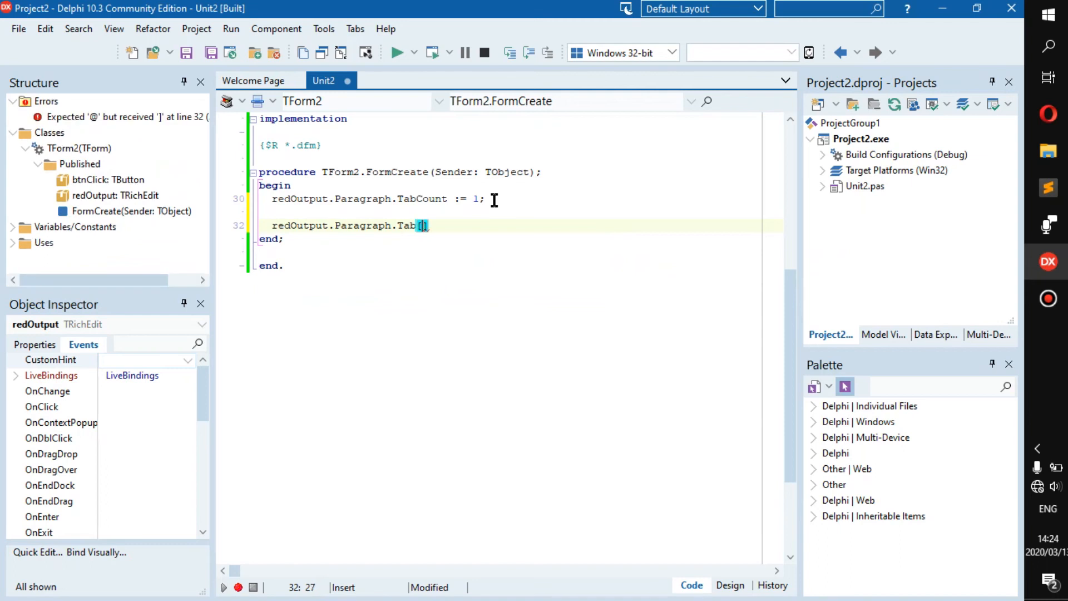
{"action": "type", "text": "0"}
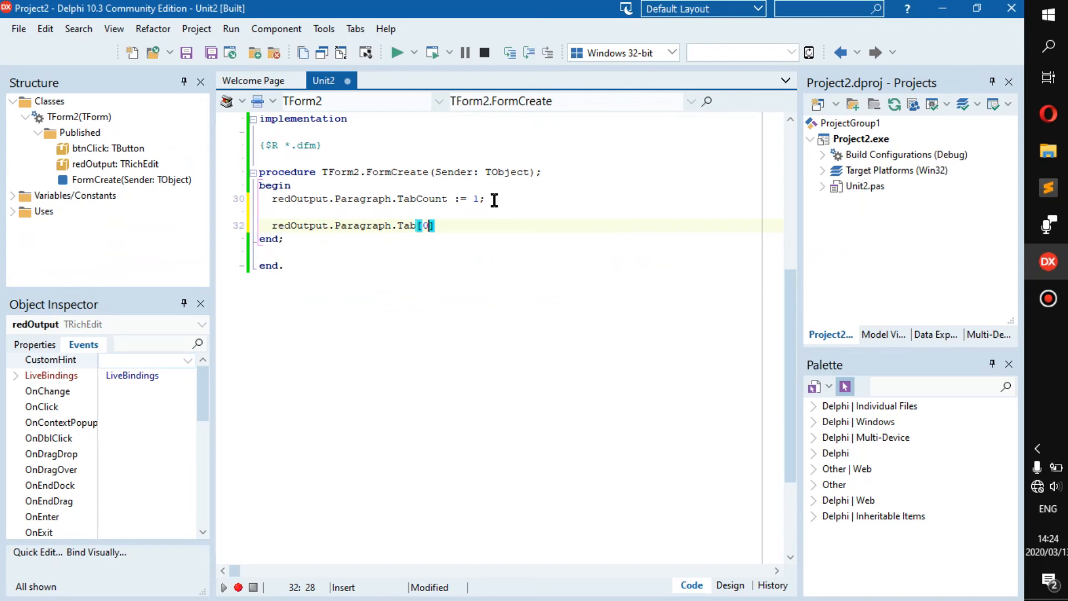
{"action": "key", "text": "Left"}
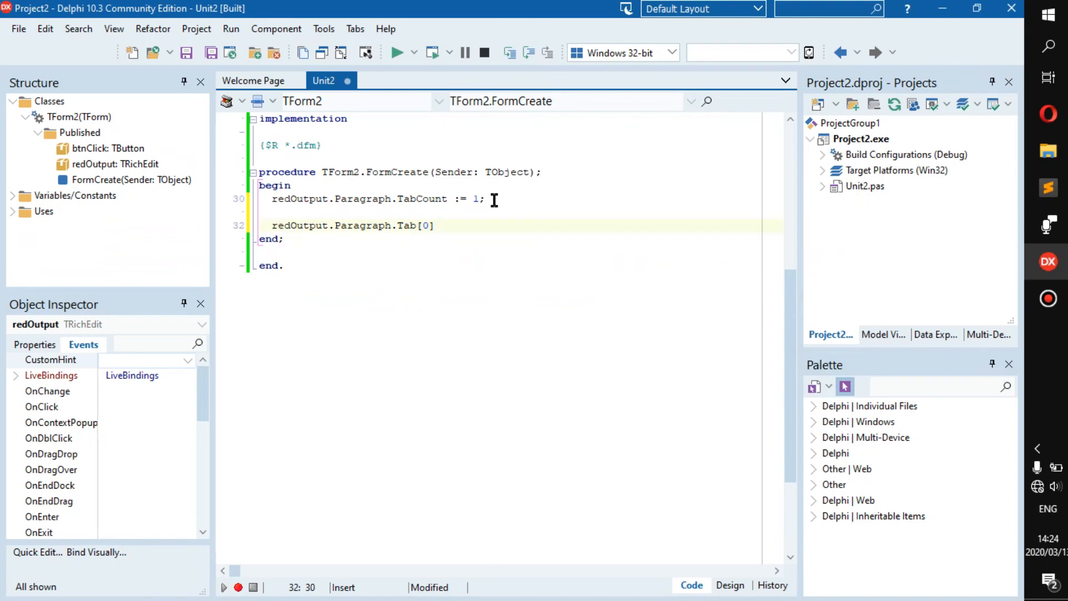
{"action": "type", "text": ":= 10"}
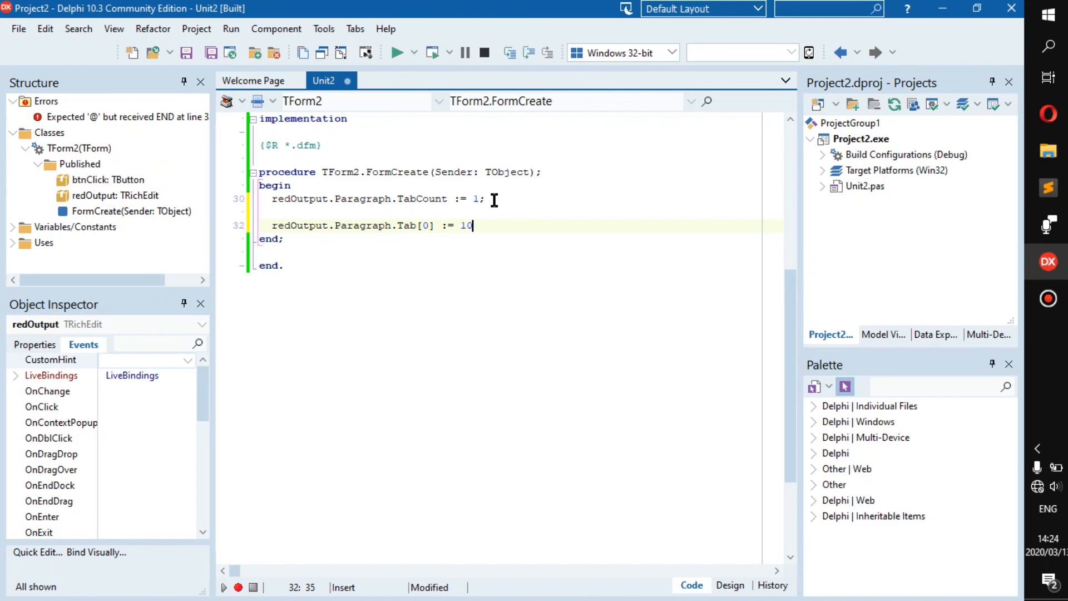
{"action": "type", "text": "0;"}
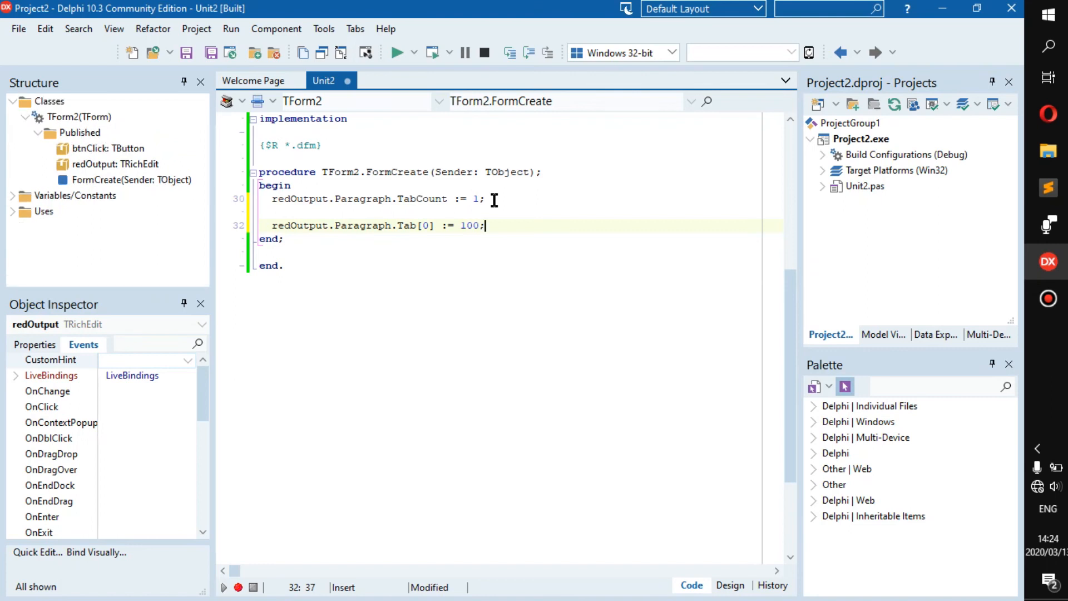
{"action": "left_click", "coordinate": [467, 225]}
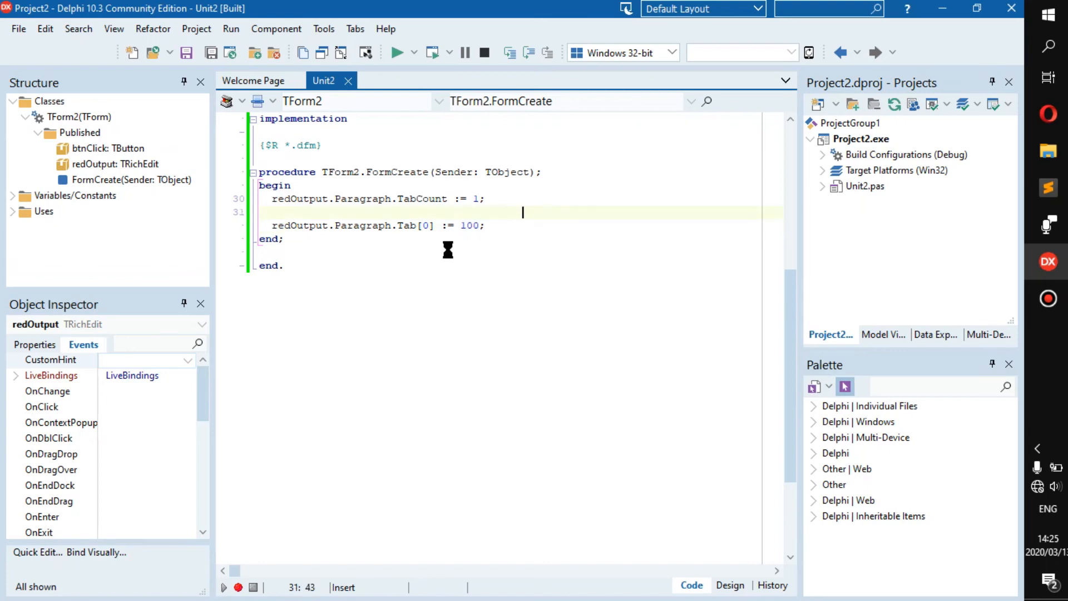
Write redOutput.Lines.Add('Name: ' + 'Josh' + #13 + 'Age: ' + '13'); in btnClickClick.
{"action": "left_click", "coordinate": [729, 585]}
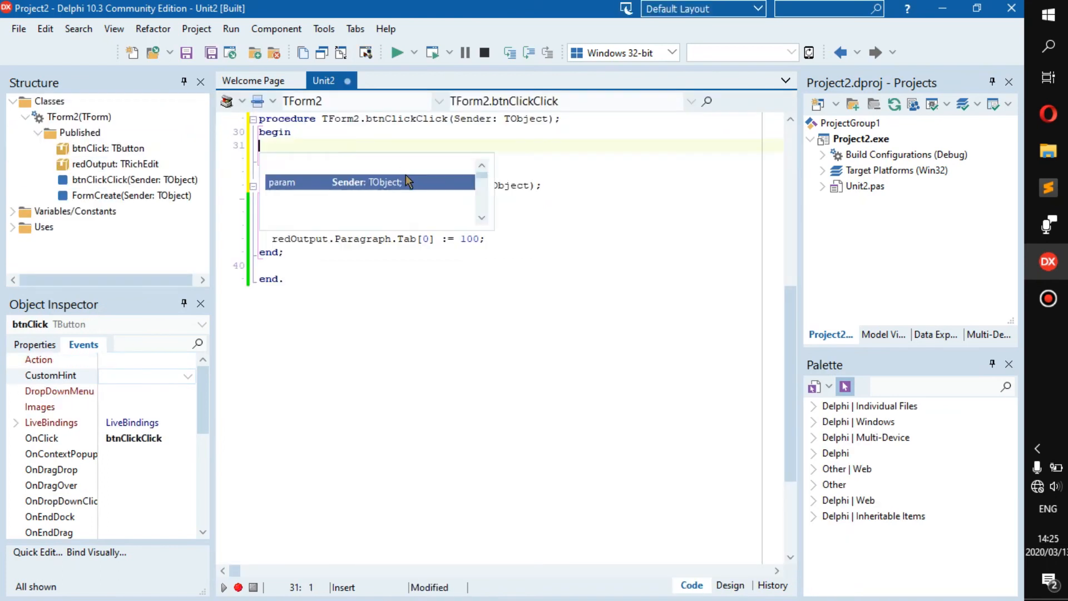
{"action": "type", "text": "redOutput.Lines.a"}
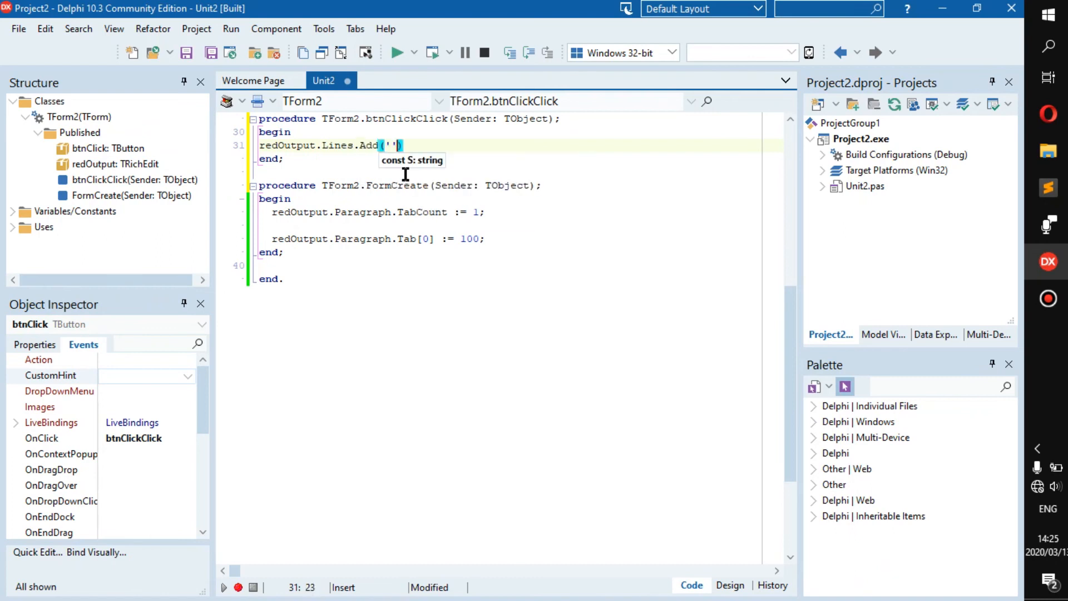
{"action": "type", "text": "Name:"}
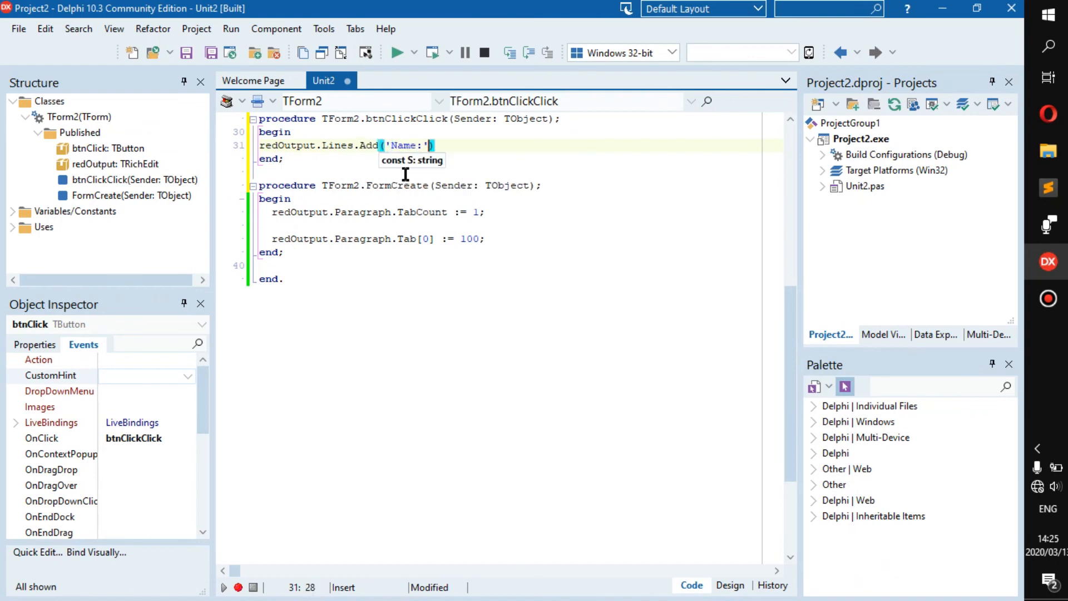
{"action": "type", "text": "+"}
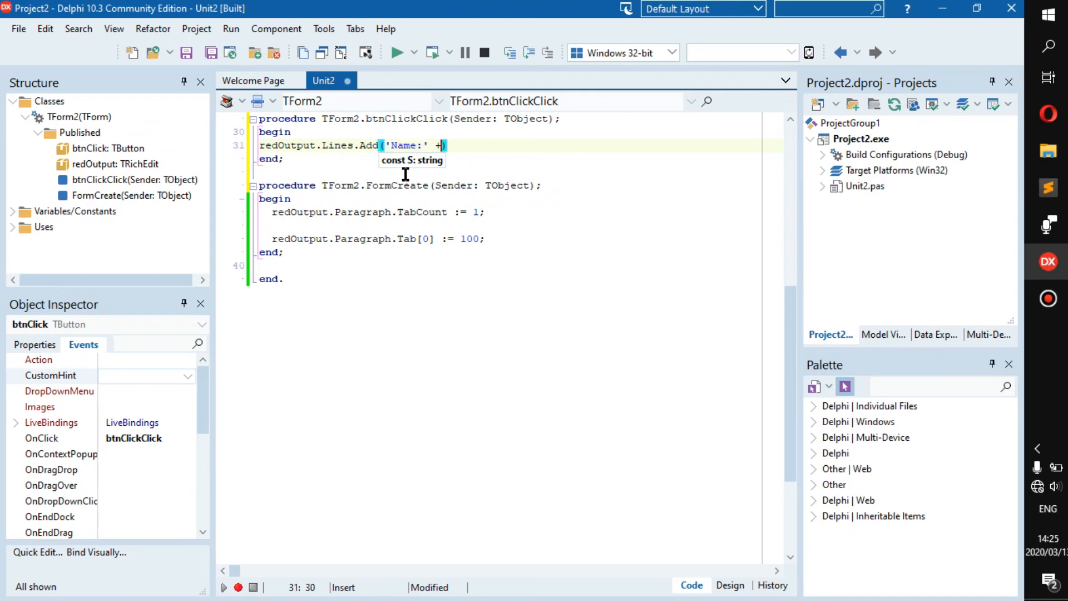
{"action": "type", "text": "#"}
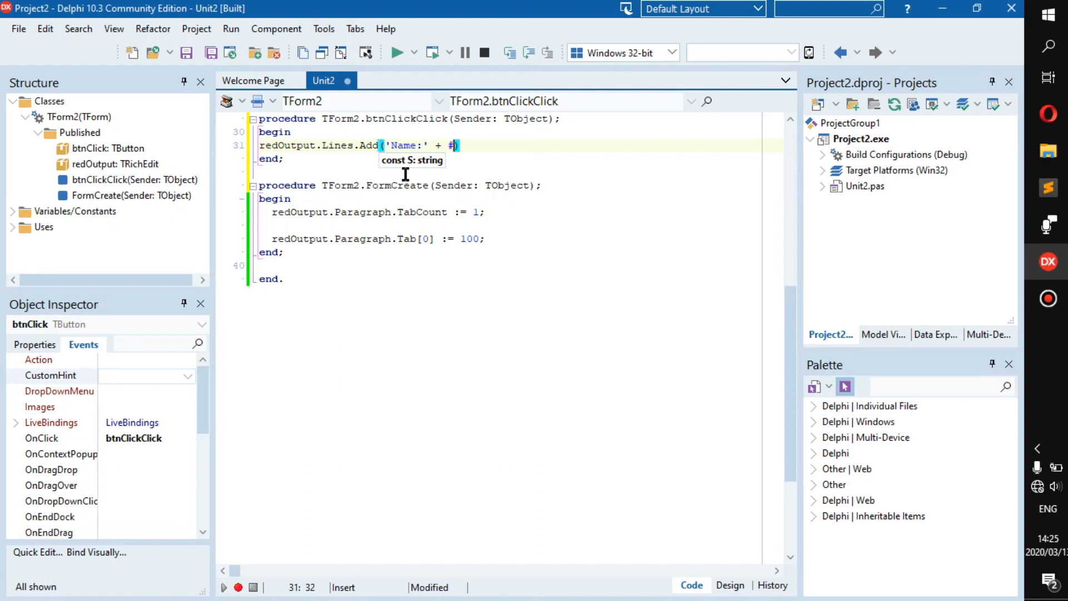
{"action": "key", "text": "Backspace"}
{"action": "type", "text": "'"}
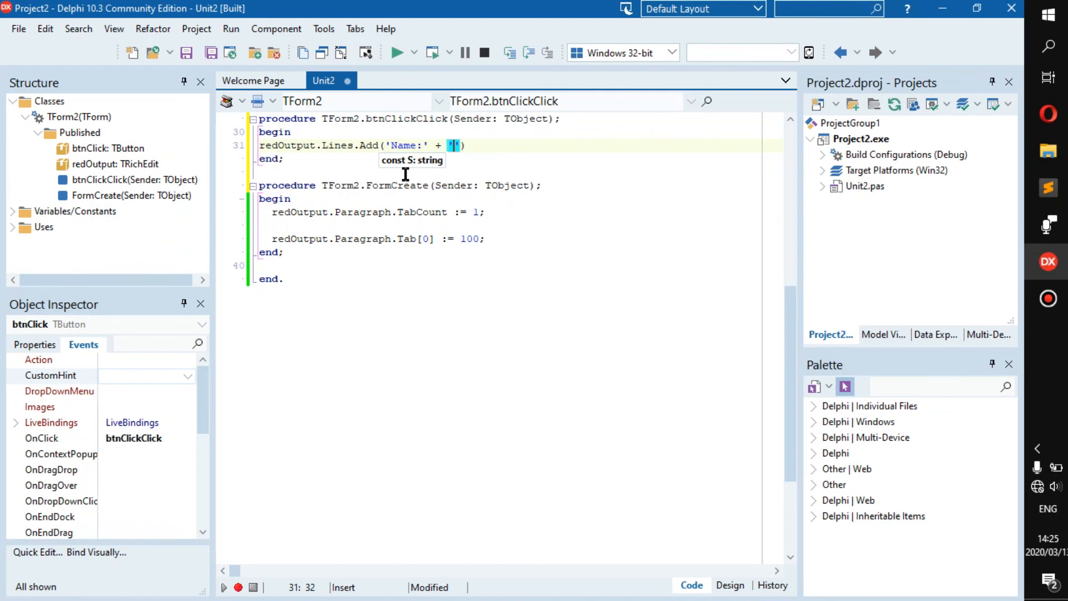
{"action": "type", "text": "Josh"}
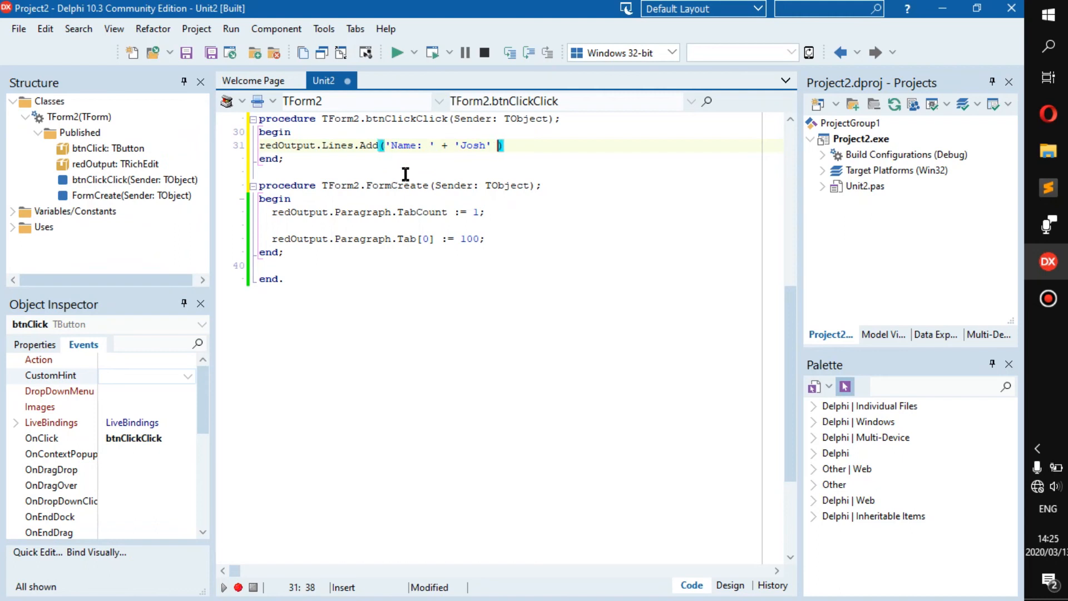
{"action": "type", "text": "+ #13"}
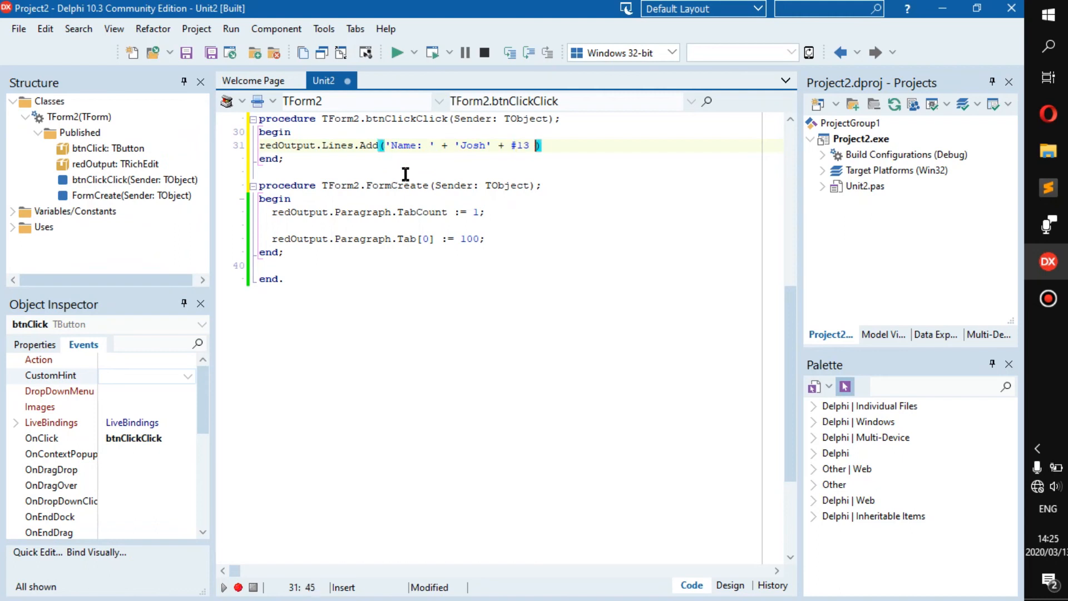
{"action": "type", "text": "+ '2'"}
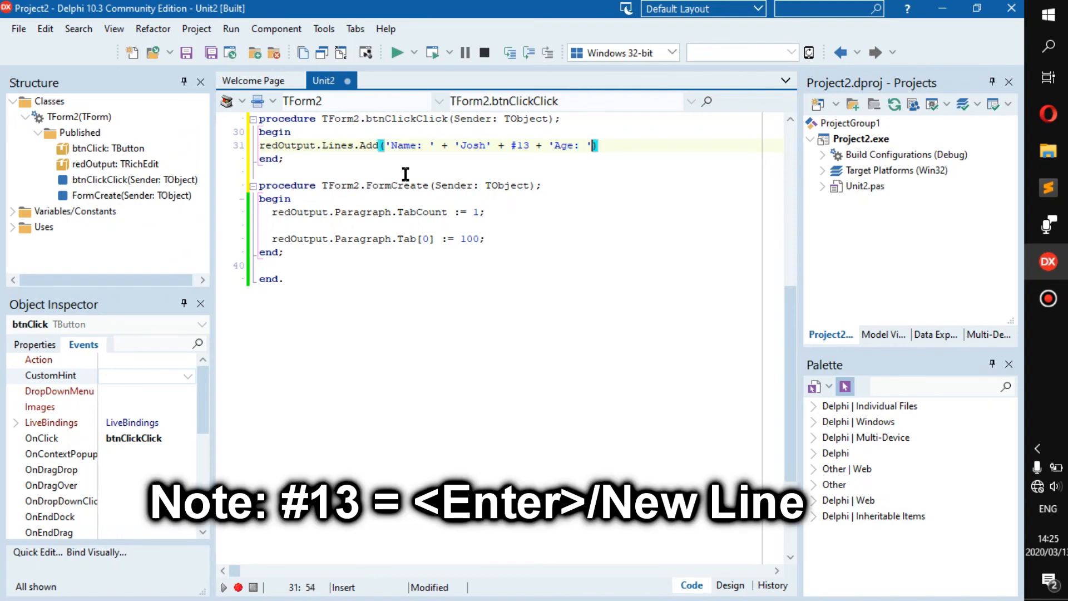
{"action": "type", "text": "+ ''"}
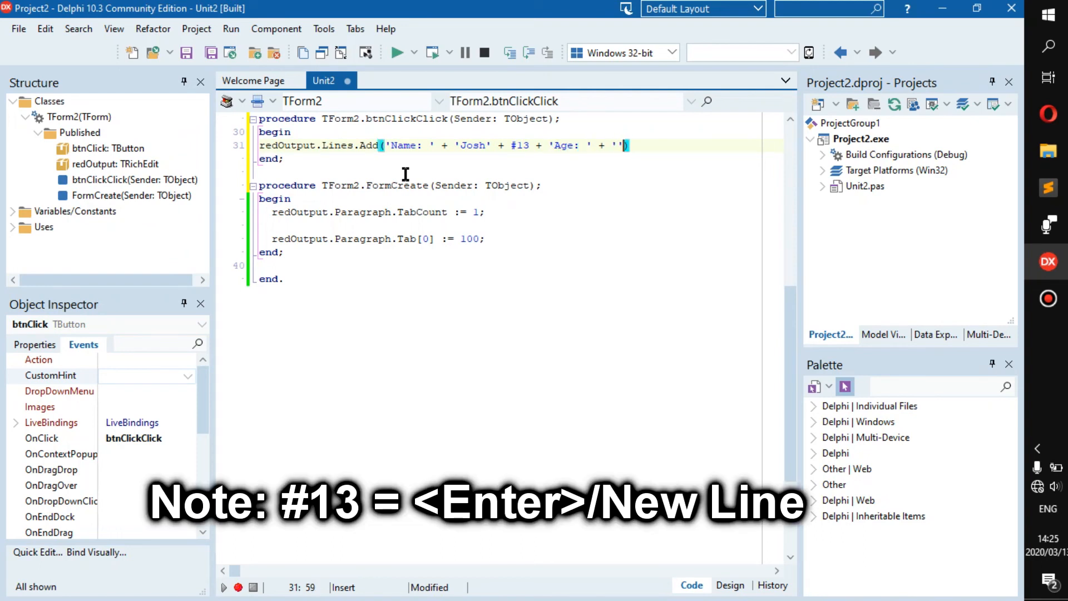
{"action": "type", "text": "13"}
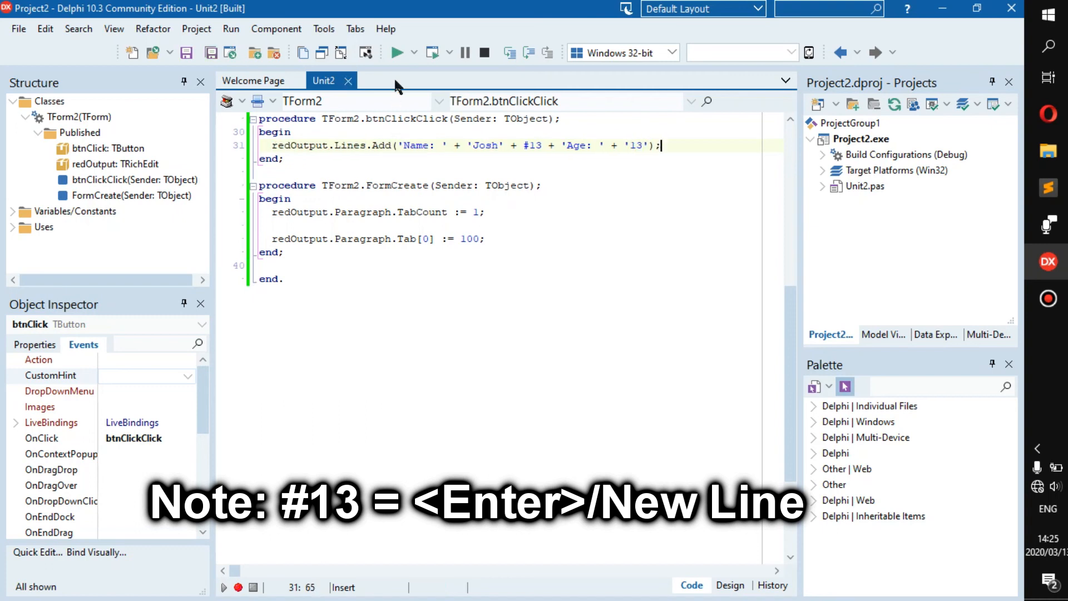
Run Form2, confirm the button shows 'Name: Josh' and 'Age: 13' on two lines, then close it.
{"action": "left_click", "coordinate": [401, 52]}
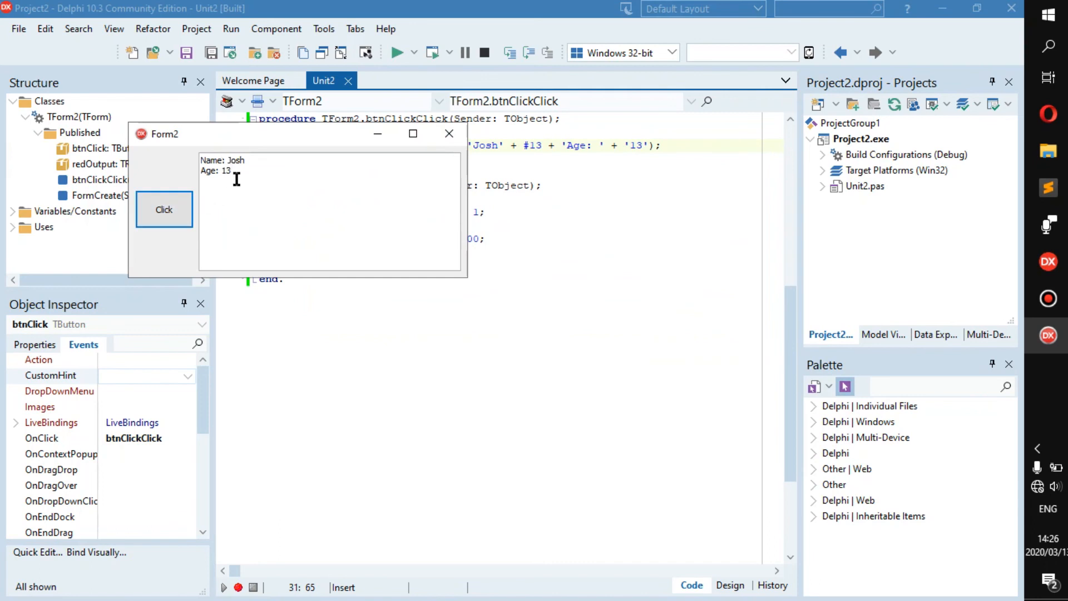
{"action": "mouse_move", "coordinate": [202, 185]}
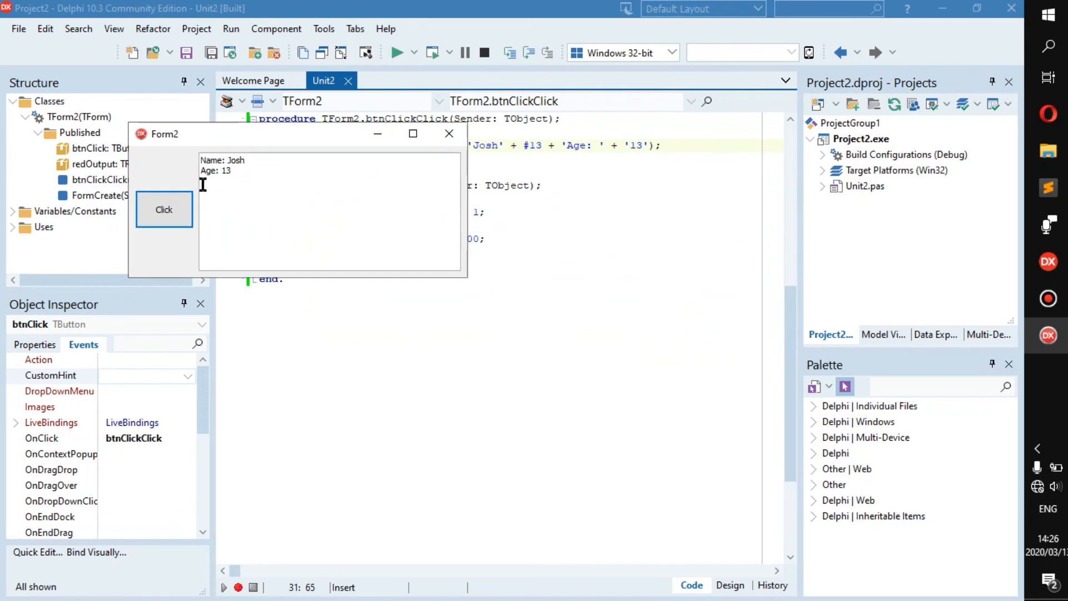
{"action": "mouse_move", "coordinate": [285, 149]}
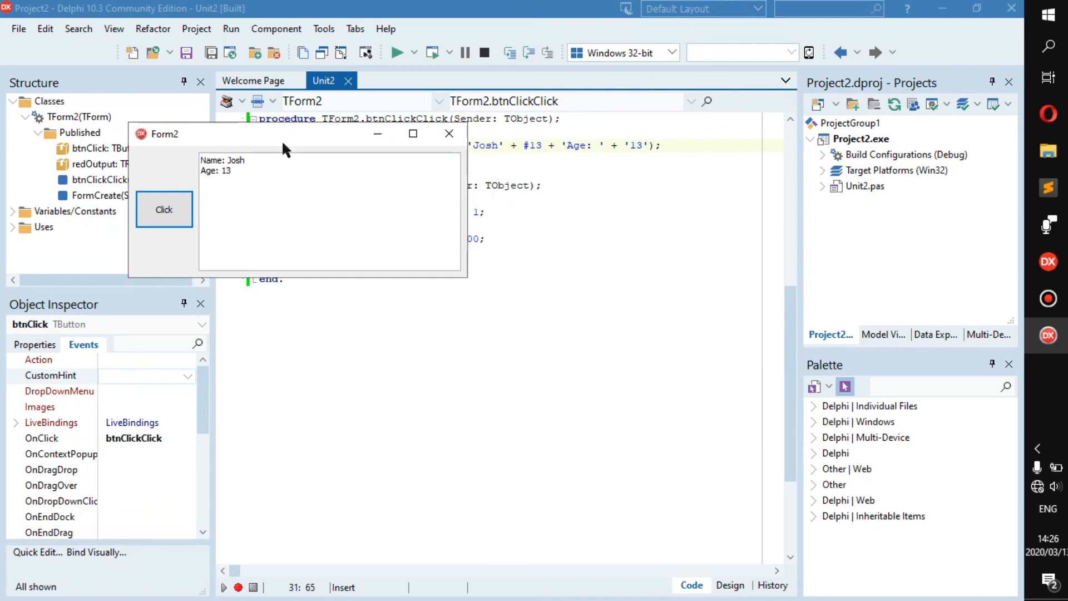
{"action": "mouse_move", "coordinate": [428, 150]}
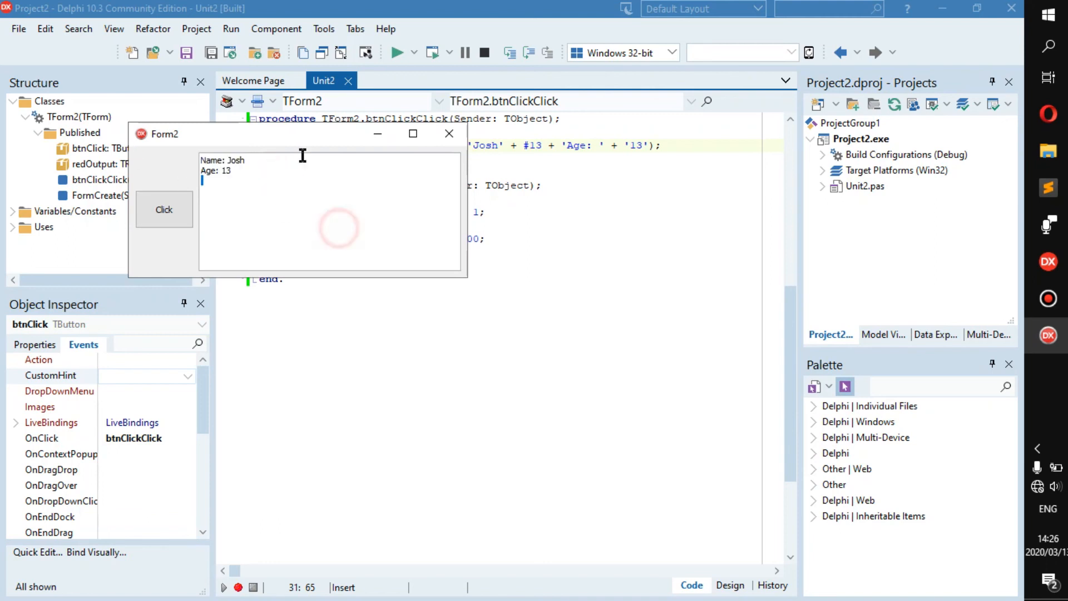
{"action": "left_click", "coordinate": [448, 134]}
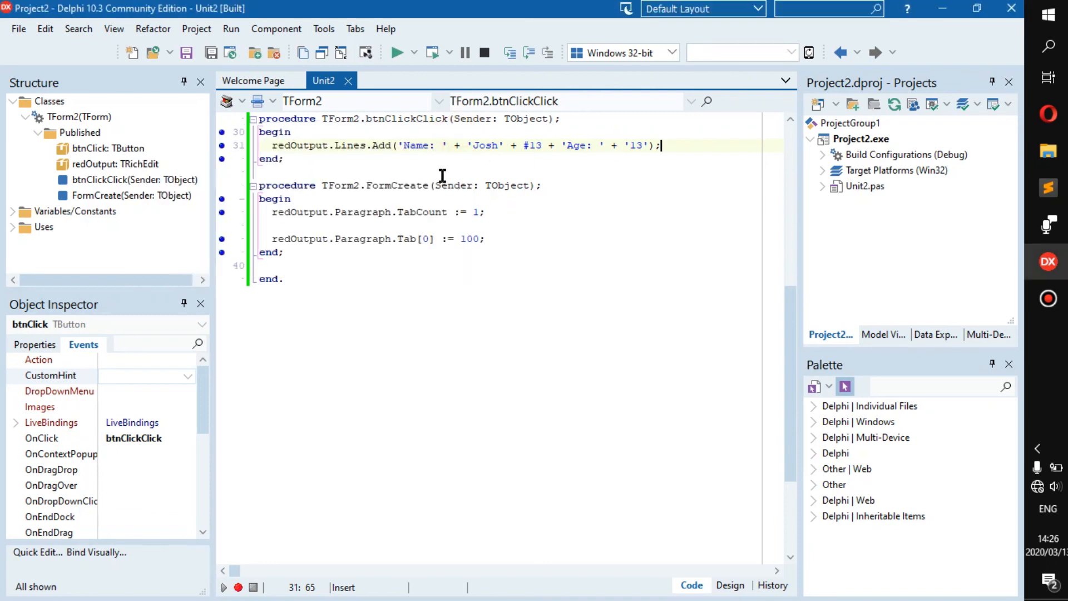
Insert #9 tab characters after the 'Name: ' and 'Age: ' labels in the Lines.Add call.
{"action": "left_click", "coordinate": [455, 145]}
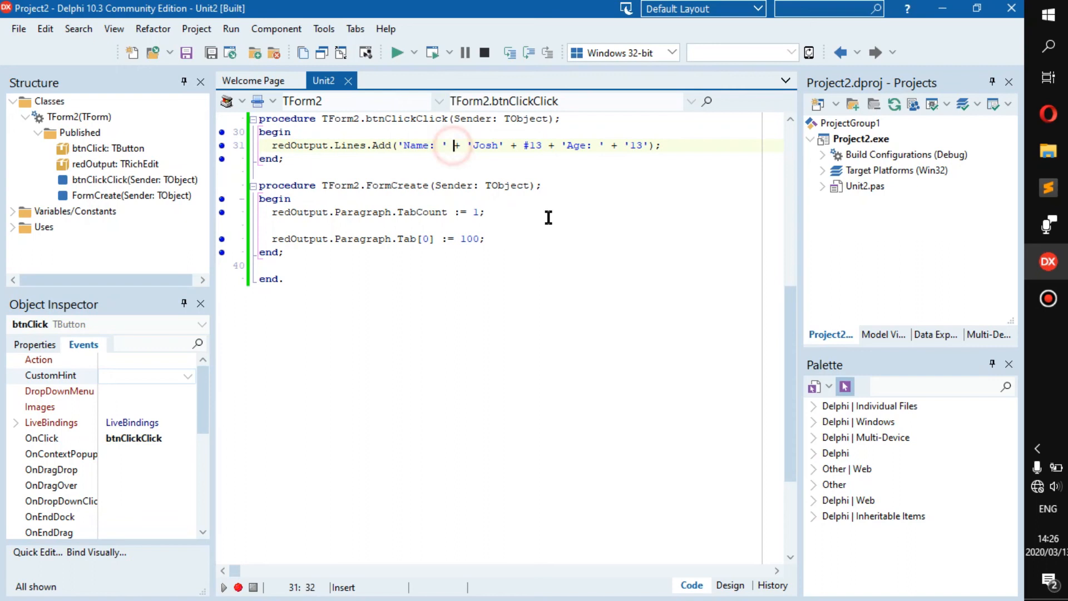
{"action": "type", "text": "#9"}
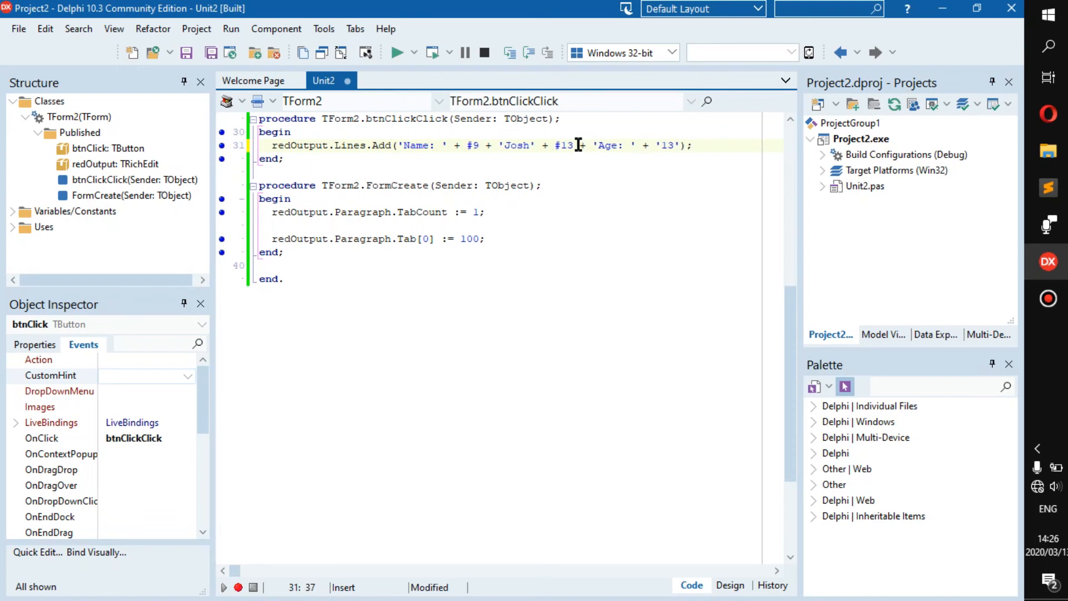
{"action": "left_click", "coordinate": [643, 145]}
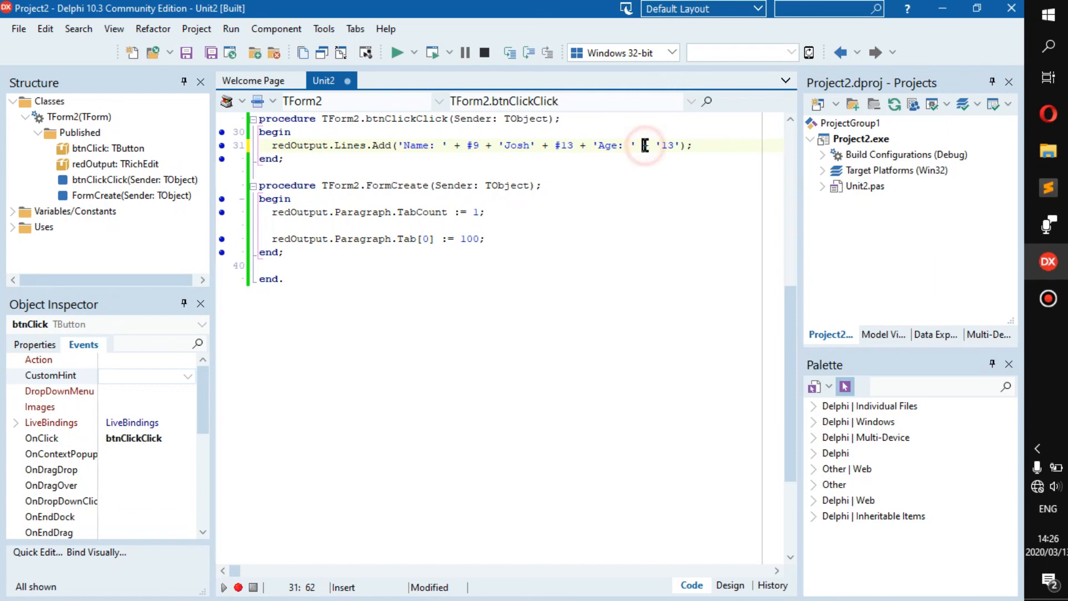
{"action": "type", "text": "#9 +"}
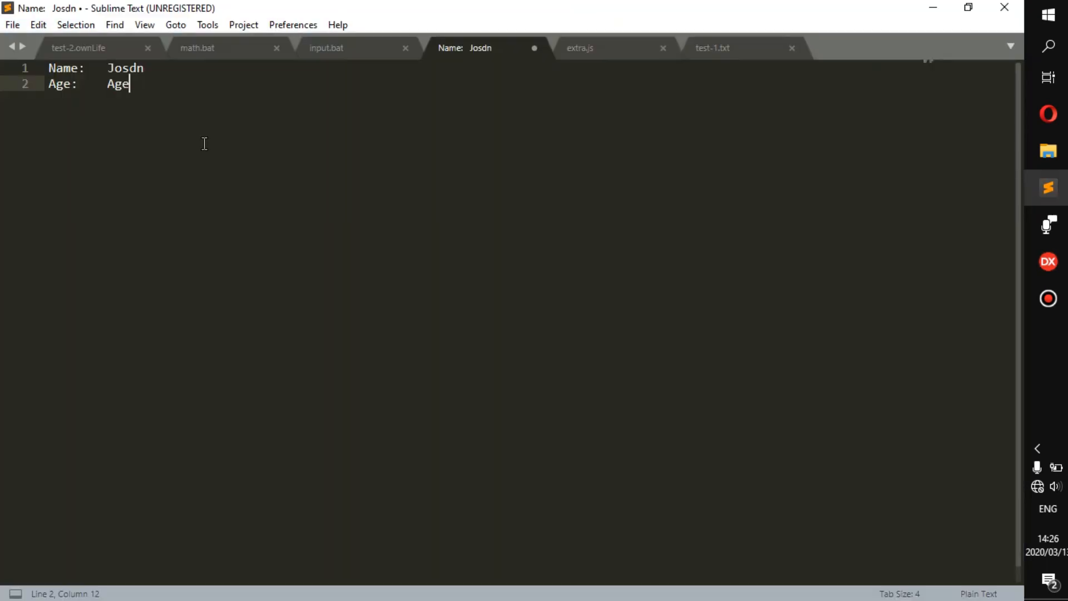
Add two new lines below the Age line in Sublime Text, indenting the second with a tab.
{"action": "key", "text": "enter"}
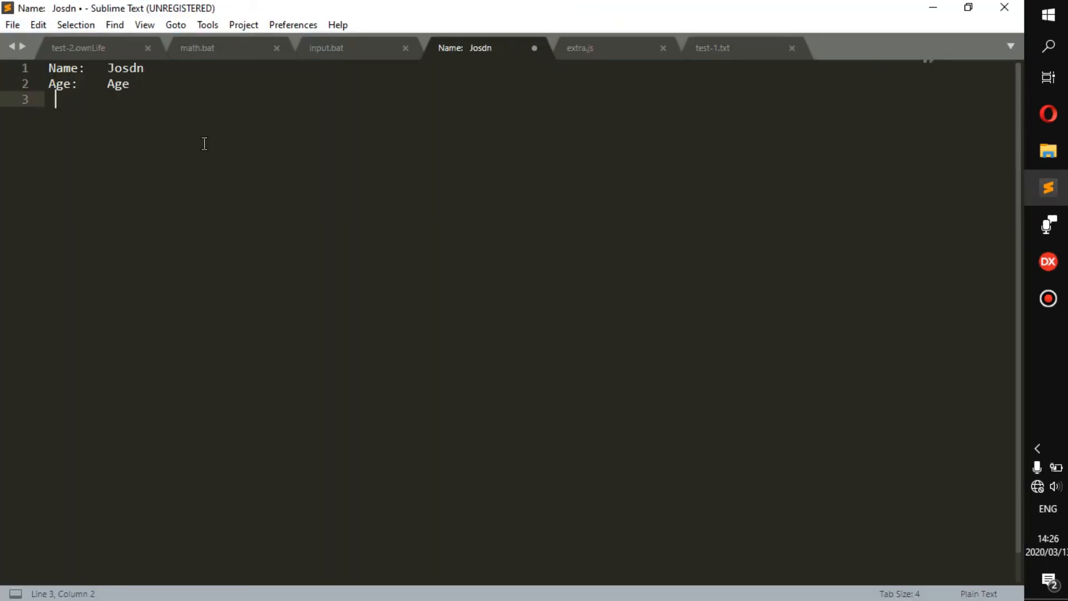
{"action": "key", "text": "enter"}
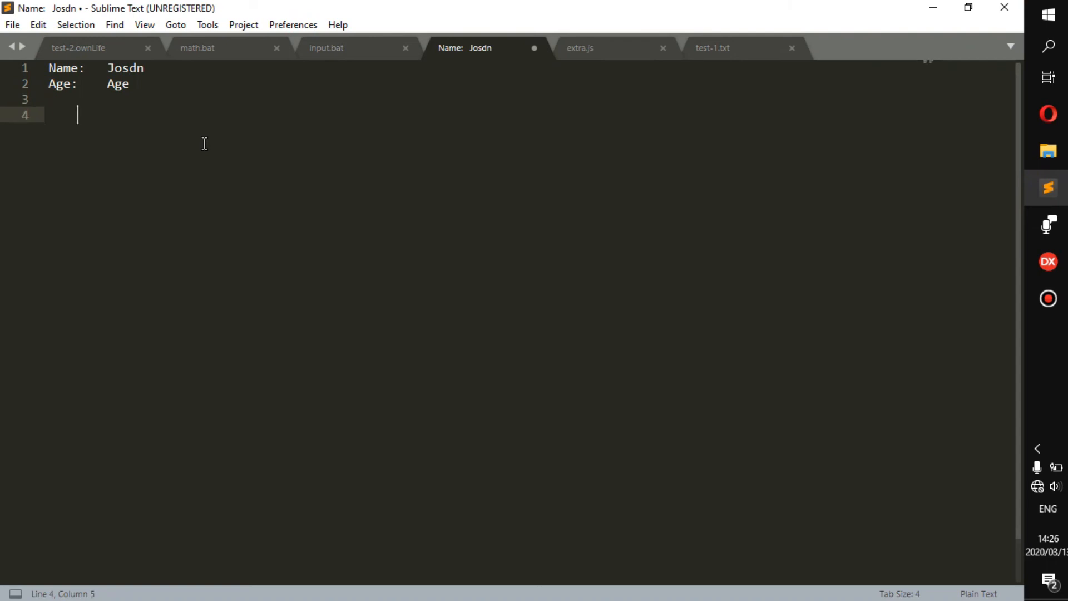
{"action": "key", "text": "tab"}
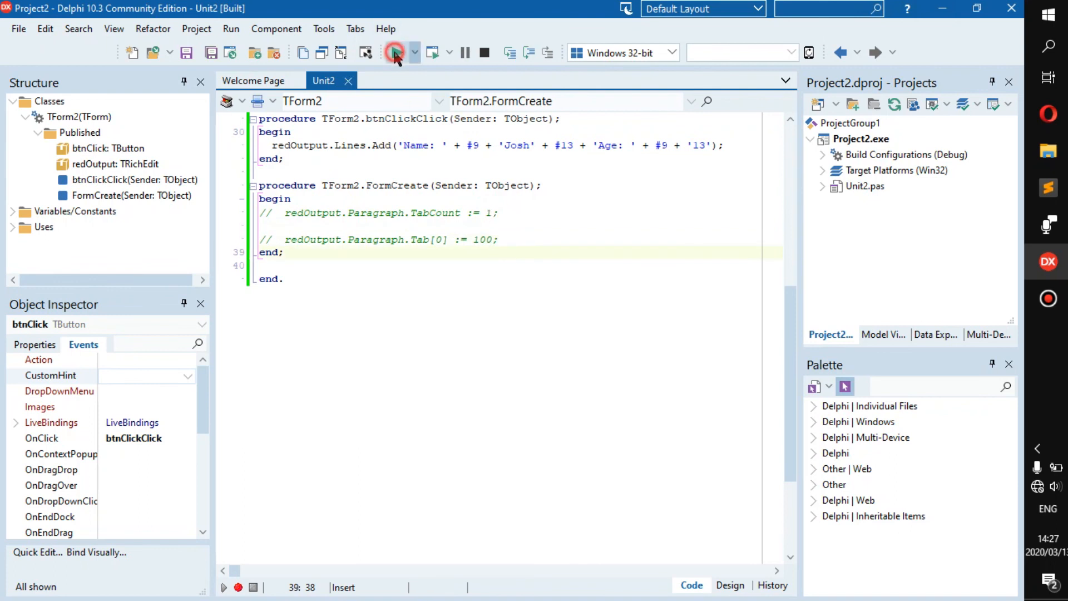
Run Form2 with the tab-stop code commented out to view default-spaced Name and Age output.
{"action": "left_click", "coordinate": [397, 52]}
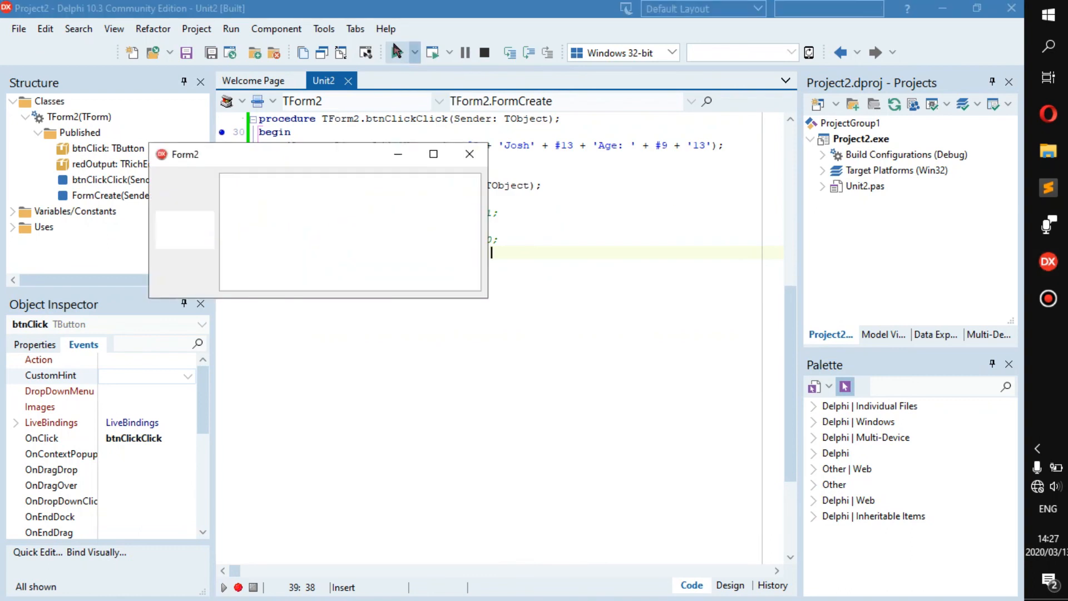
{"action": "left_click", "coordinate": [398, 52]}
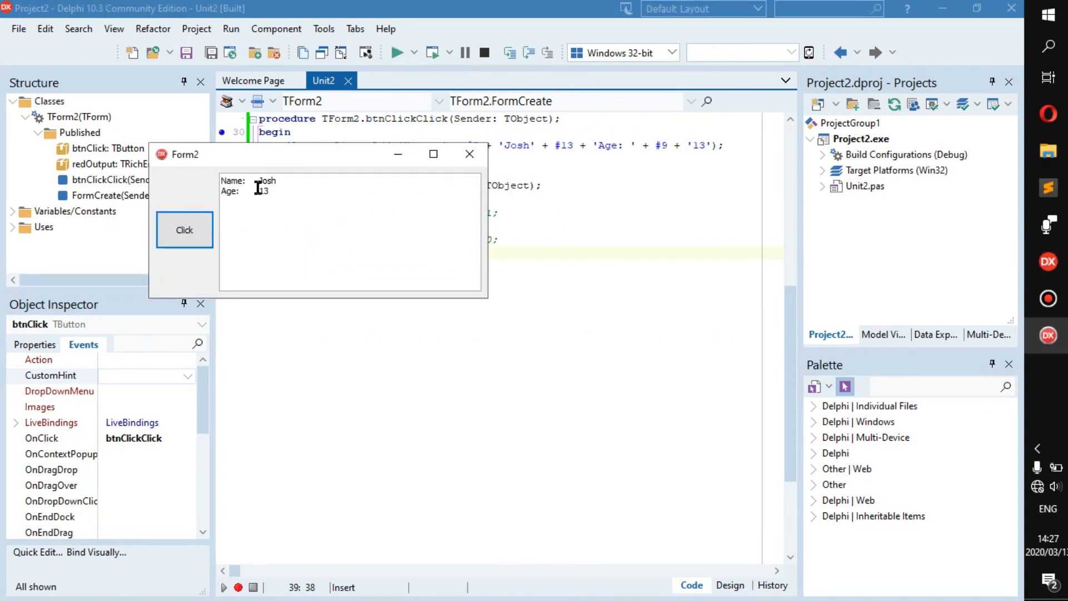
{"action": "double_click", "coordinate": [263, 191]}
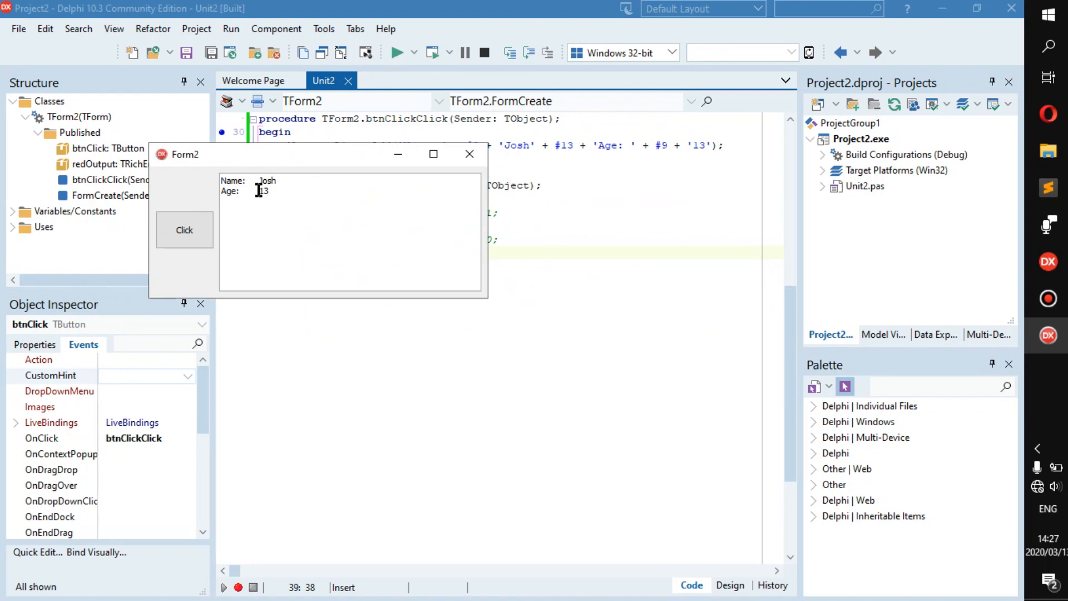
{"action": "double_click", "coordinate": [262, 192]}
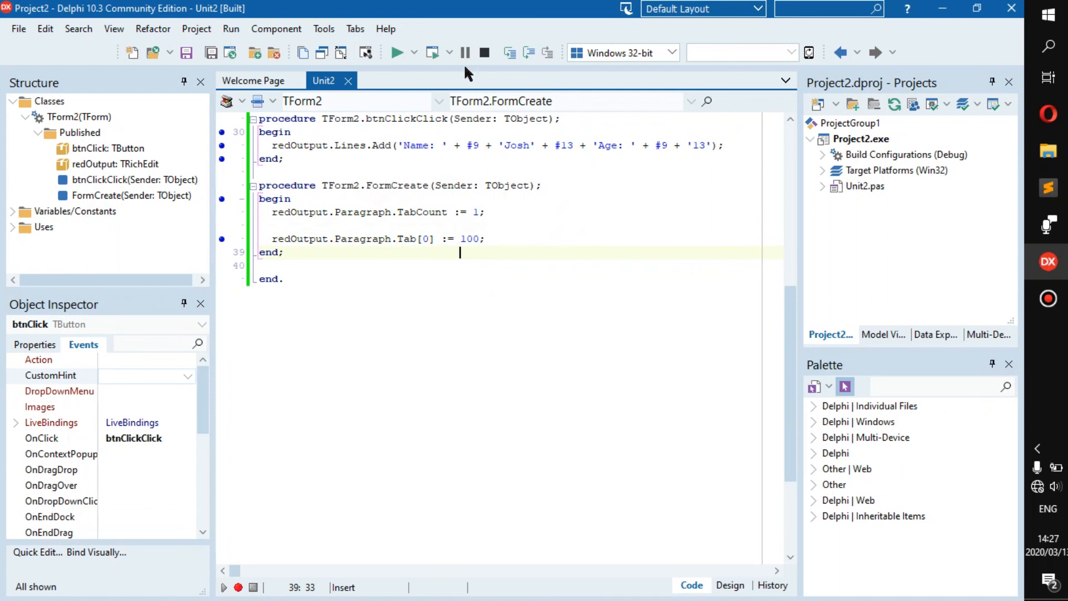
Compile the project, confirm 0 hints, warnings and errors, and dismiss the results.
{"action": "left_click", "coordinate": [398, 52]}
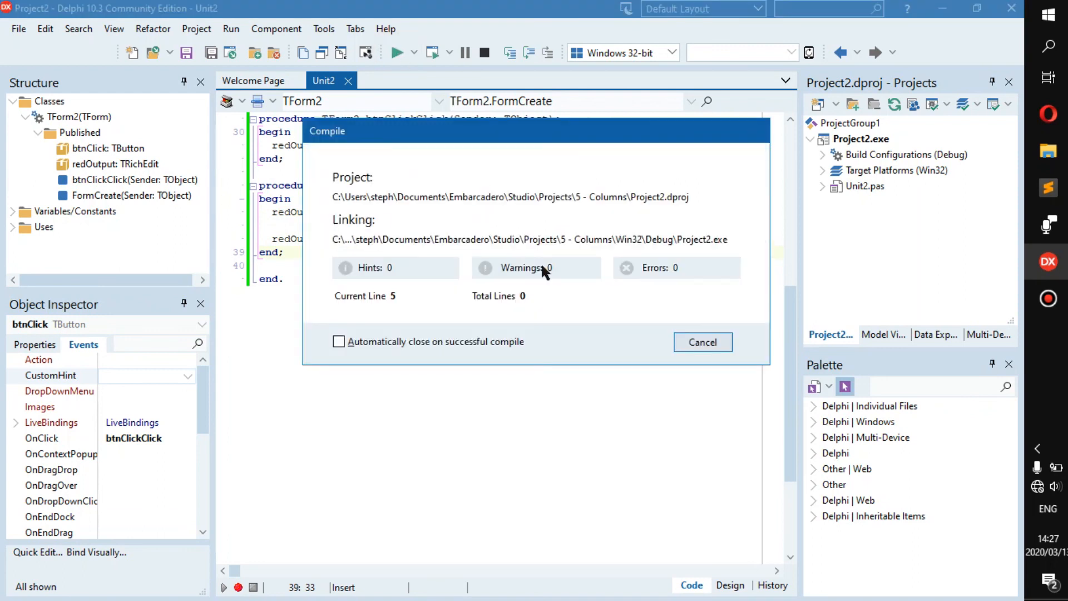
{"action": "left_click", "coordinate": [701, 342]}
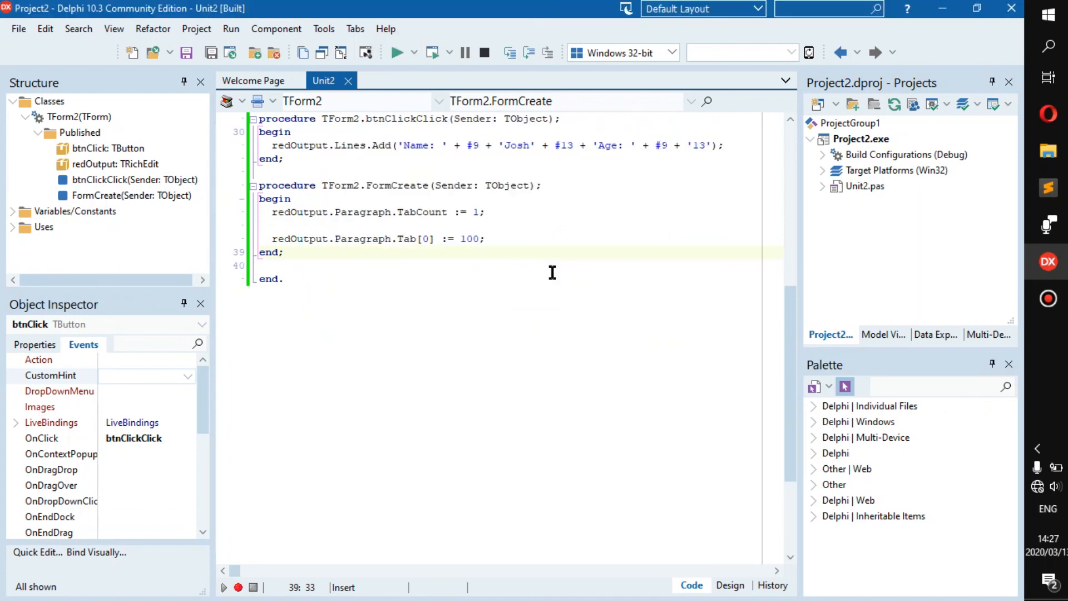
{"action": "left_click", "coordinate": [397, 52]}
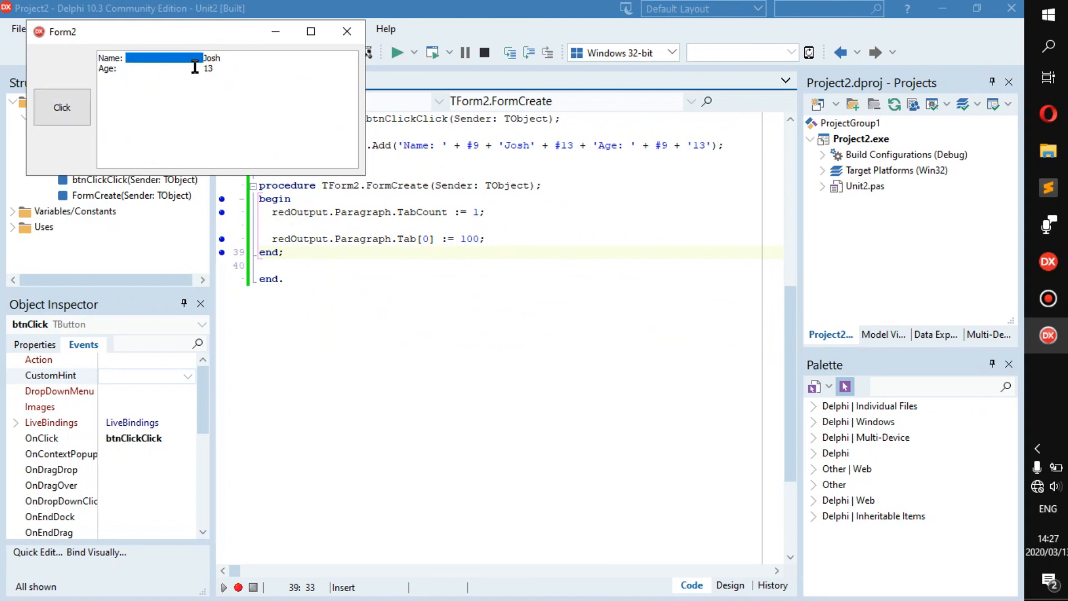
{"action": "left_click", "coordinate": [160, 68]}
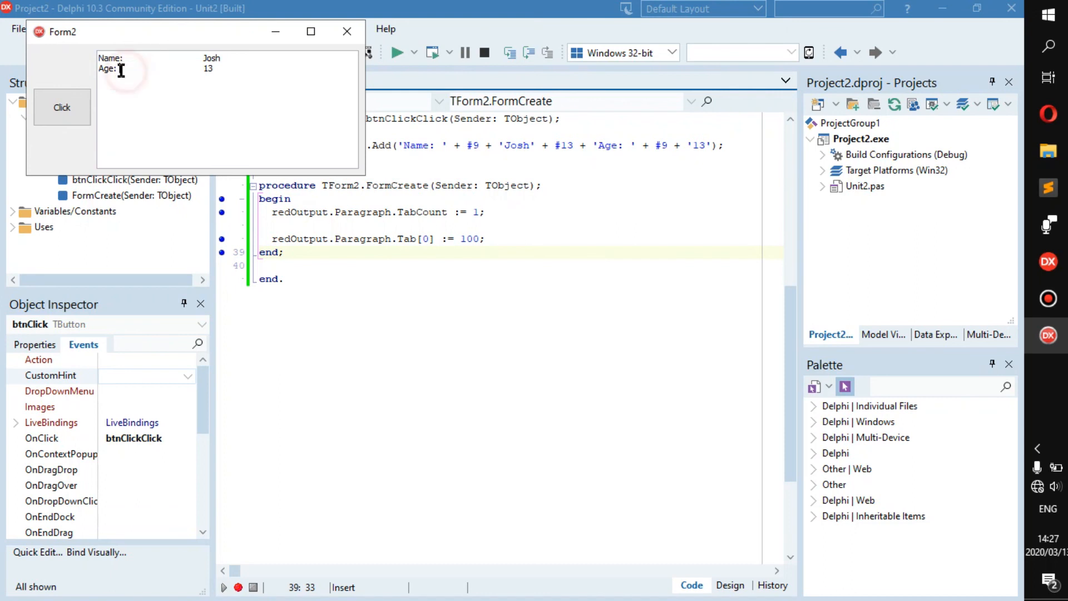
{"action": "mouse_move", "coordinate": [190, 85]}
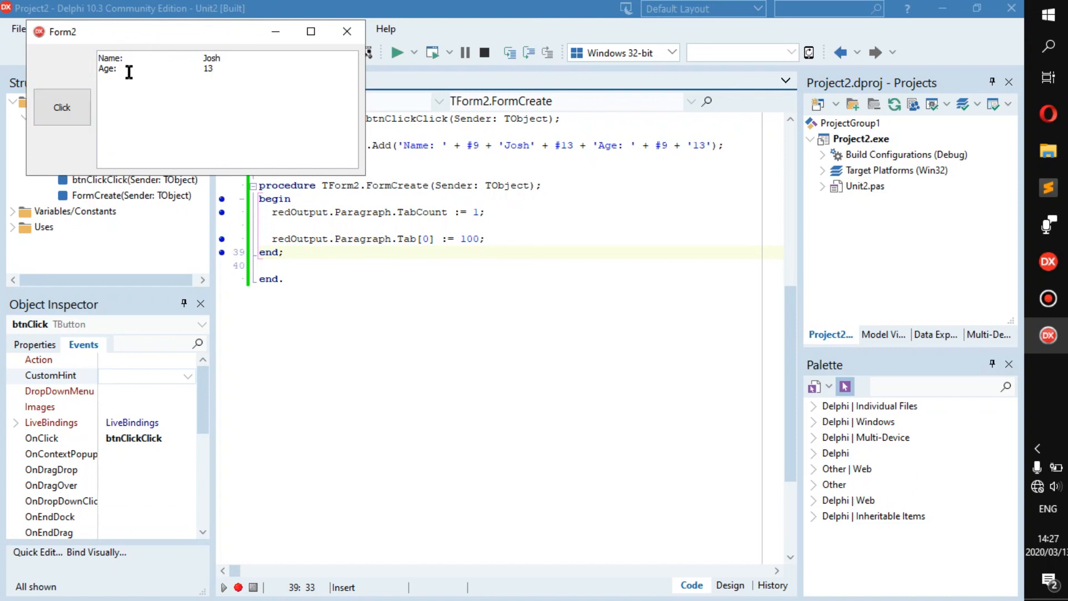
{"action": "type", "text": "ssd"}
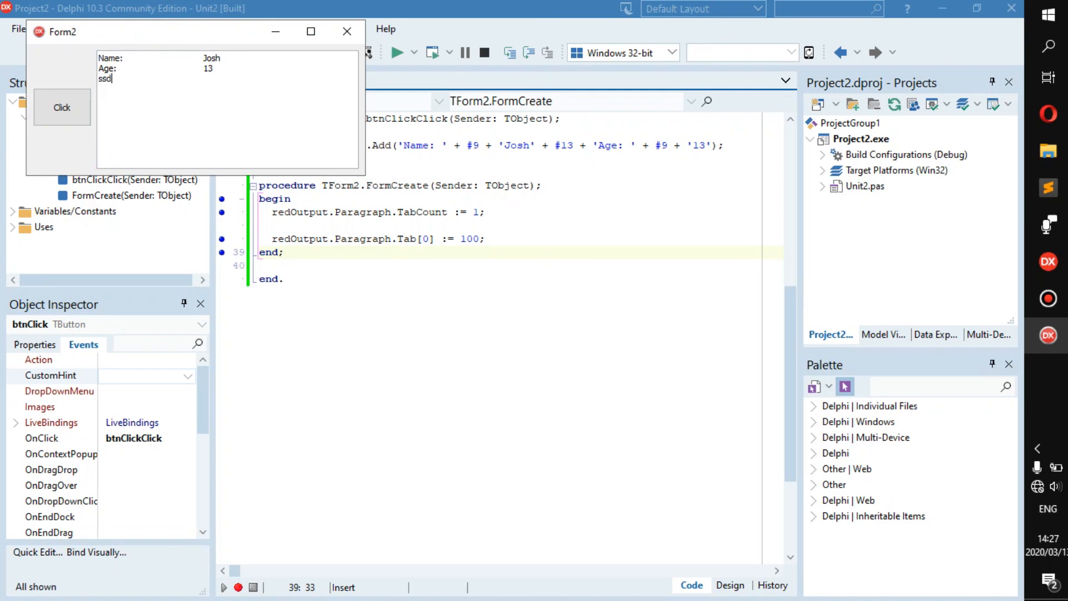
{"action": "type", "text": "sfsdfsdfdf:"}
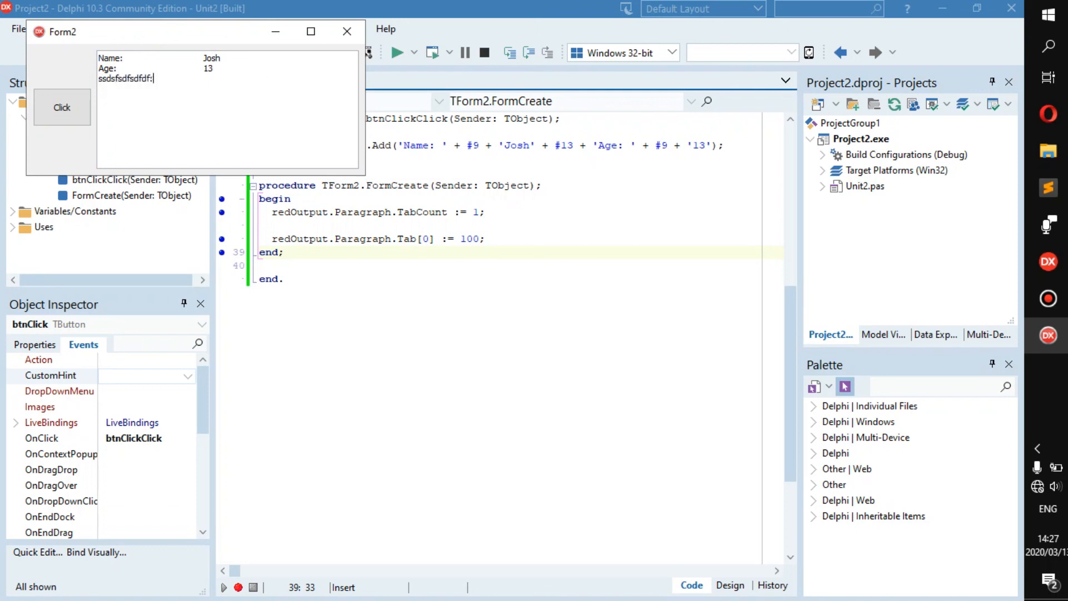
{"action": "double_click", "coordinate": [136, 78]}
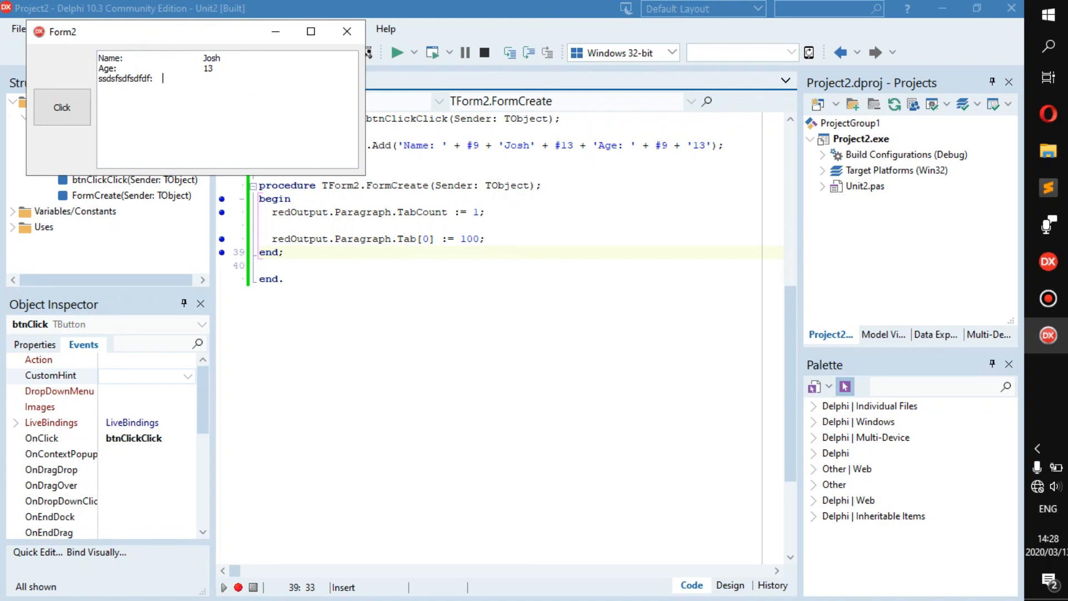
{"action": "type", "text": "wdcv"}
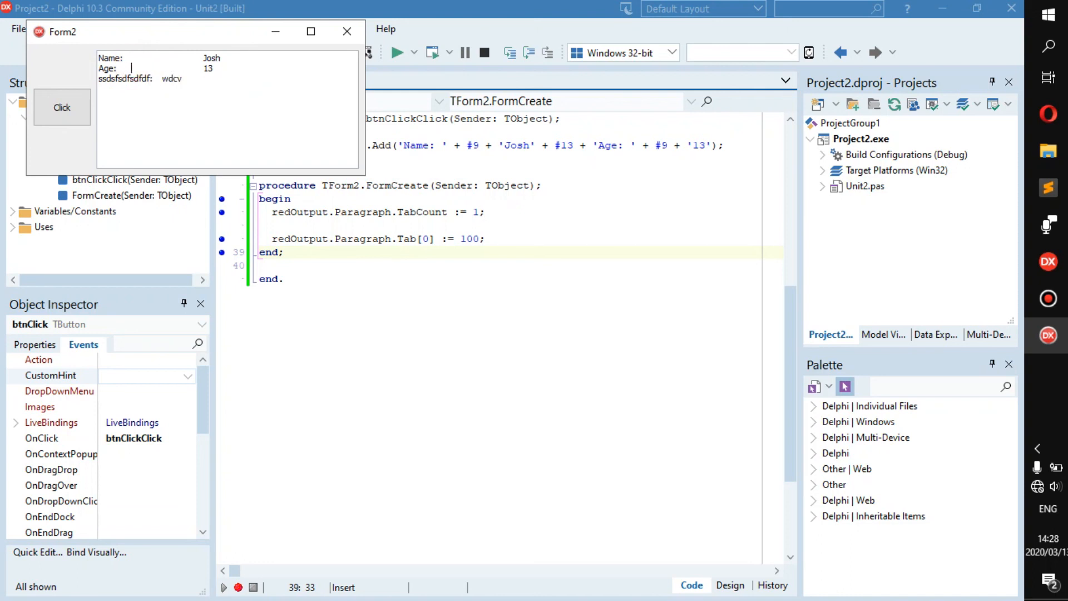
{"action": "type", "text": "sfsdfs"}
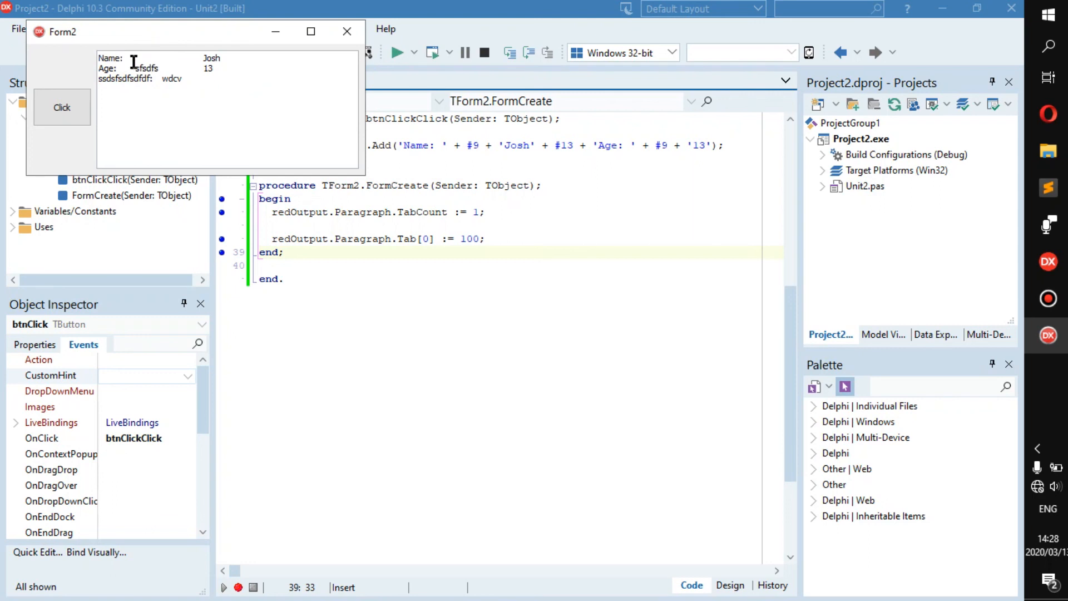
{"action": "type", "text": "sdfsdc"}
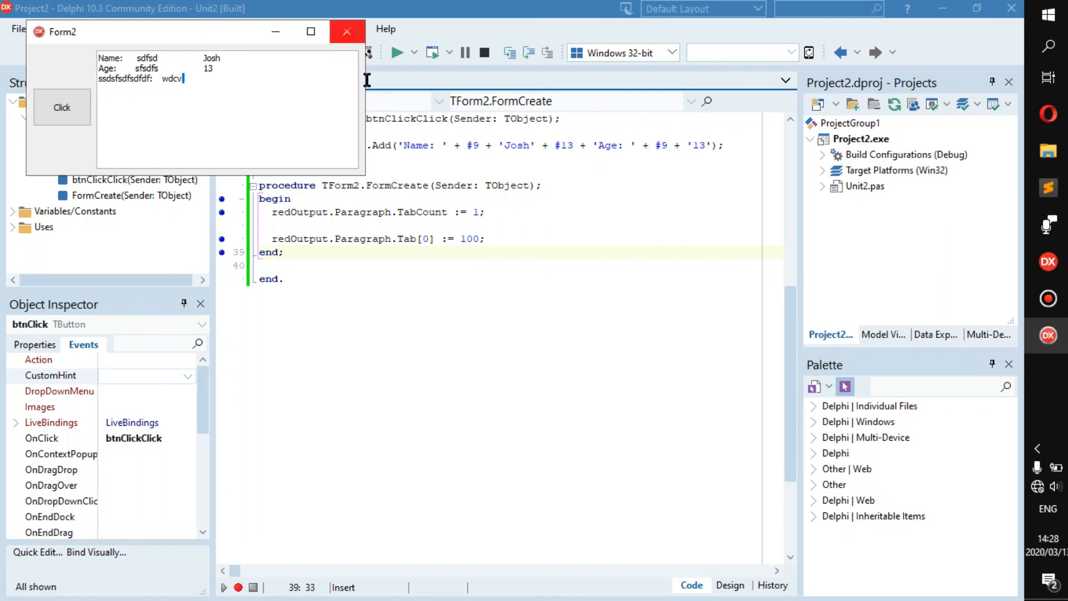
{"action": "left_click", "coordinate": [346, 31]}
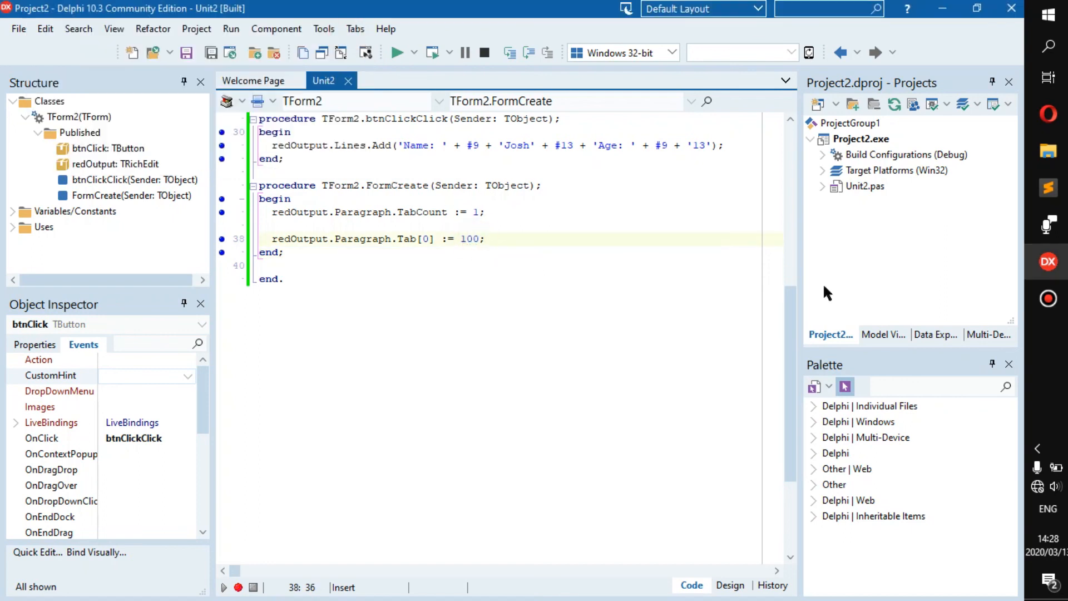
Change Tab[0] from 100 to 50, run the form and click its Click button.
{"action": "type", "text": "50"}
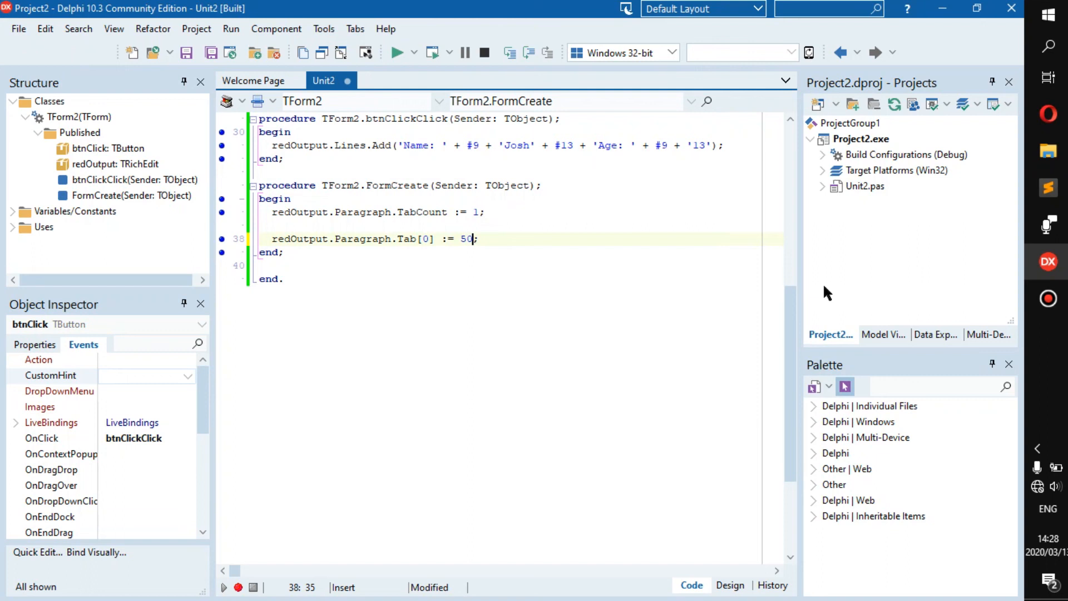
{"action": "left_click", "coordinate": [397, 52]}
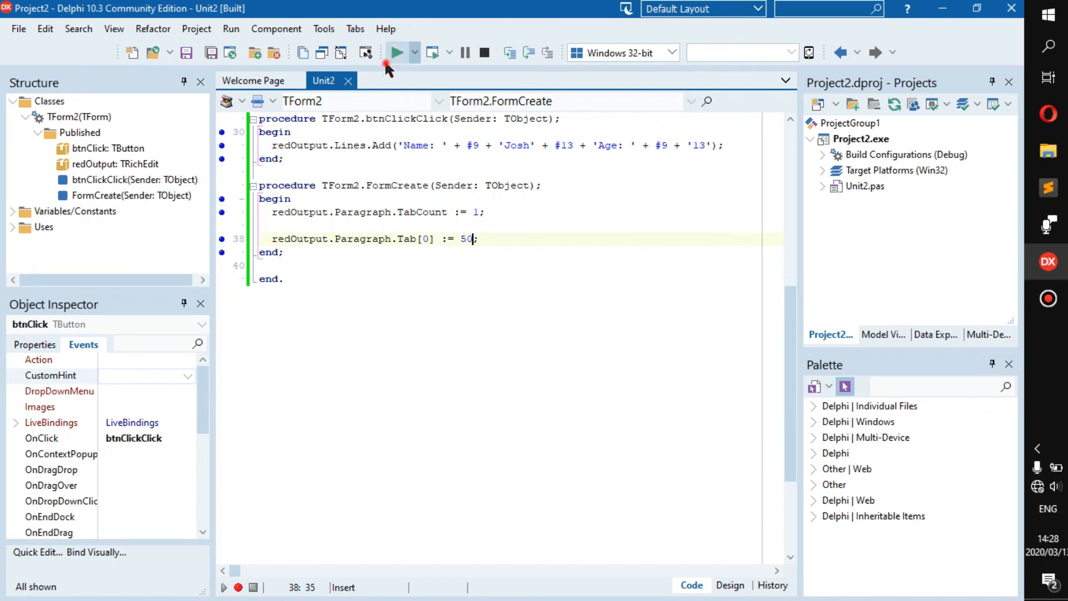
{"action": "left_click", "coordinate": [398, 52]}
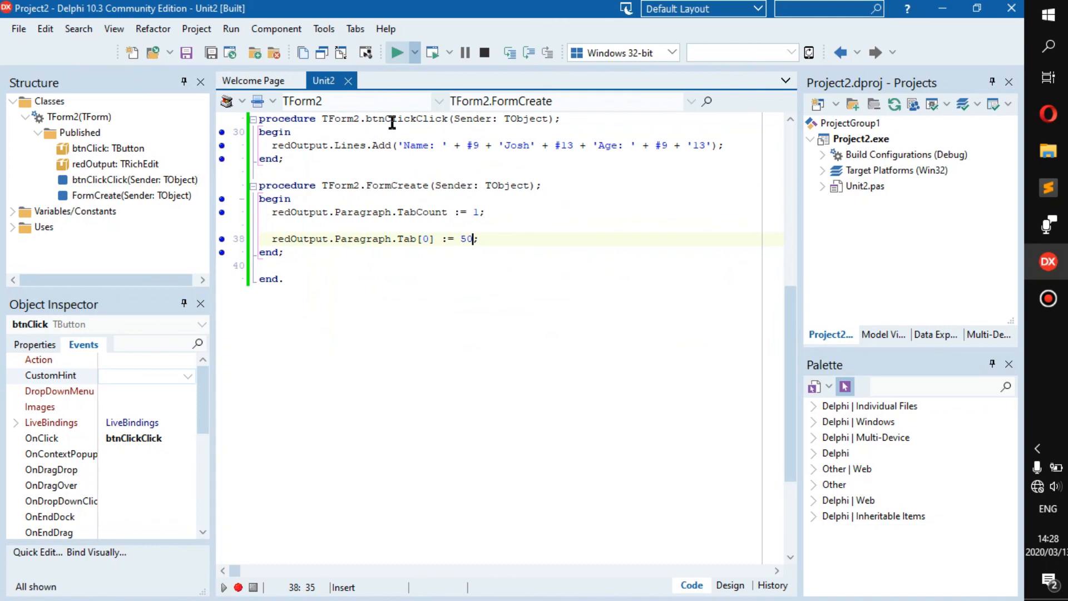
{"action": "left_click", "coordinate": [397, 52]}
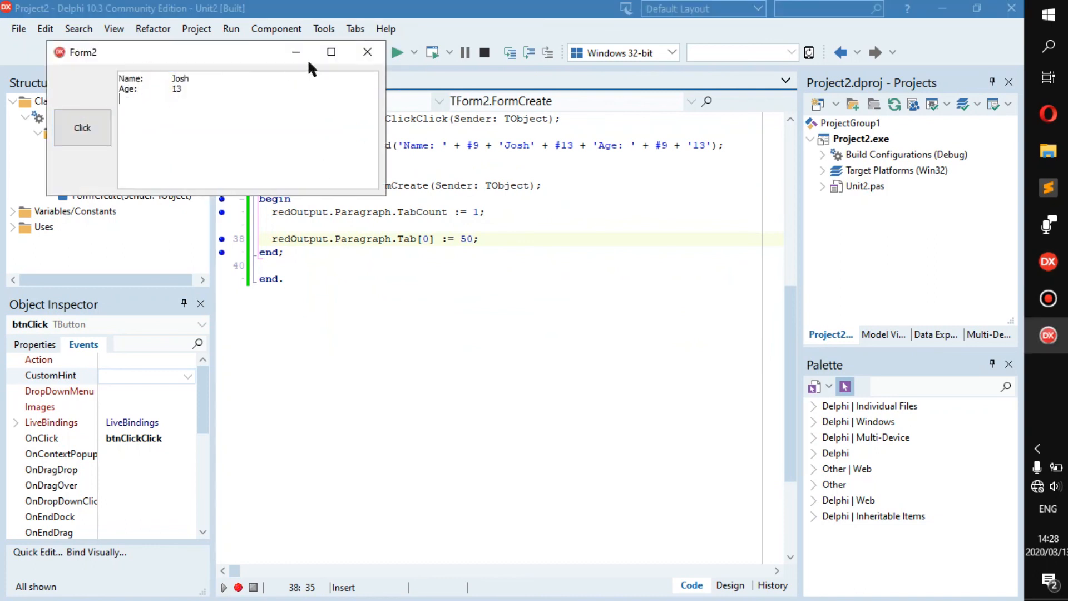
{"action": "left_click", "coordinate": [367, 52]}
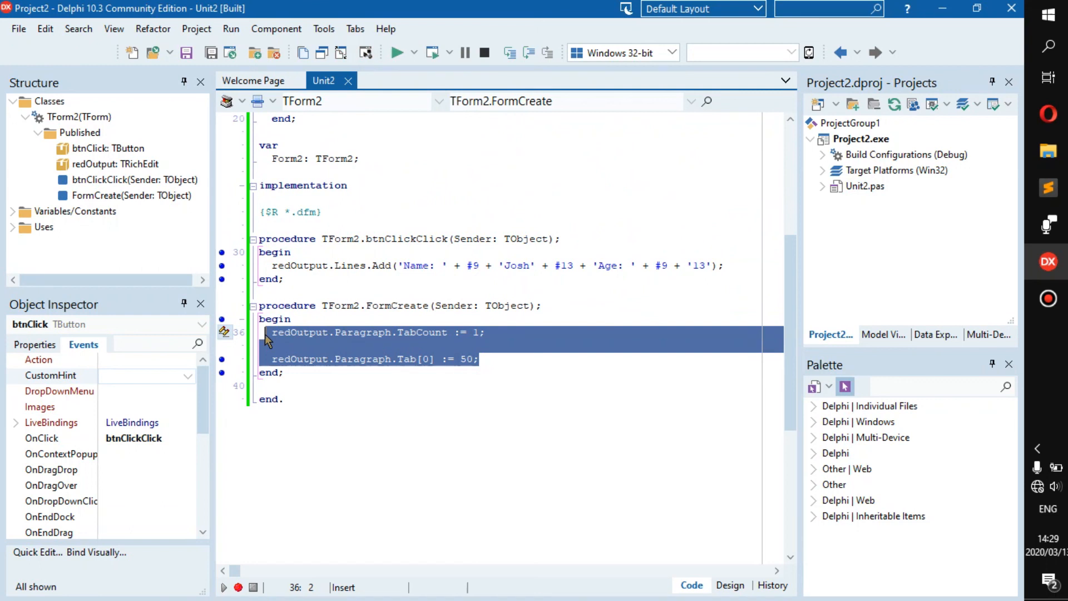
Close the test form and review FormCreate's TabCount 1 and Tab[0] 50 statements.
{"action": "left_click", "coordinate": [398, 292]}
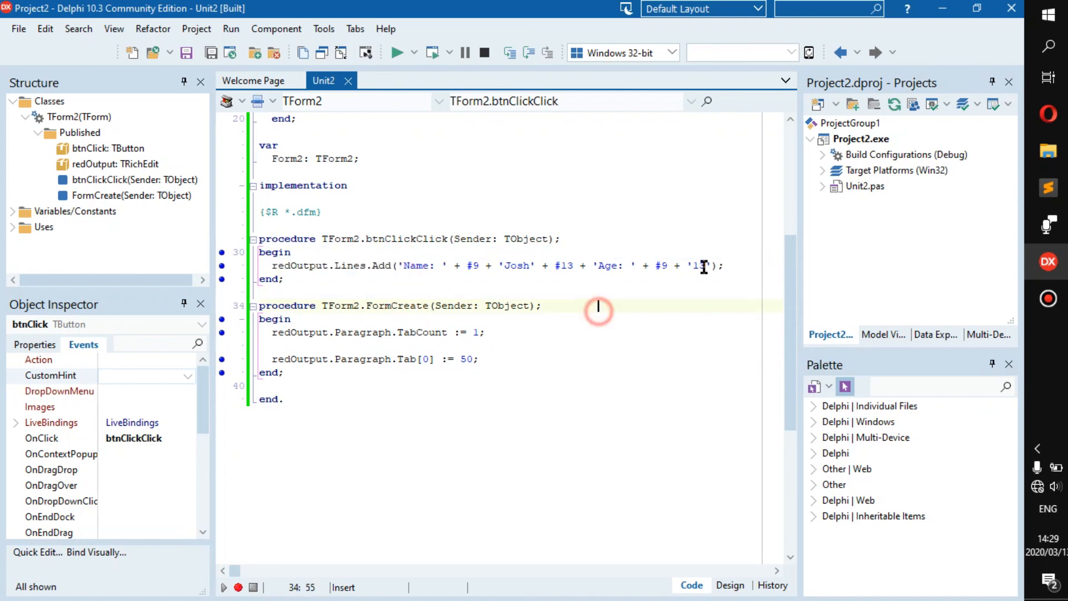
{"action": "left_click", "coordinate": [397, 354]}
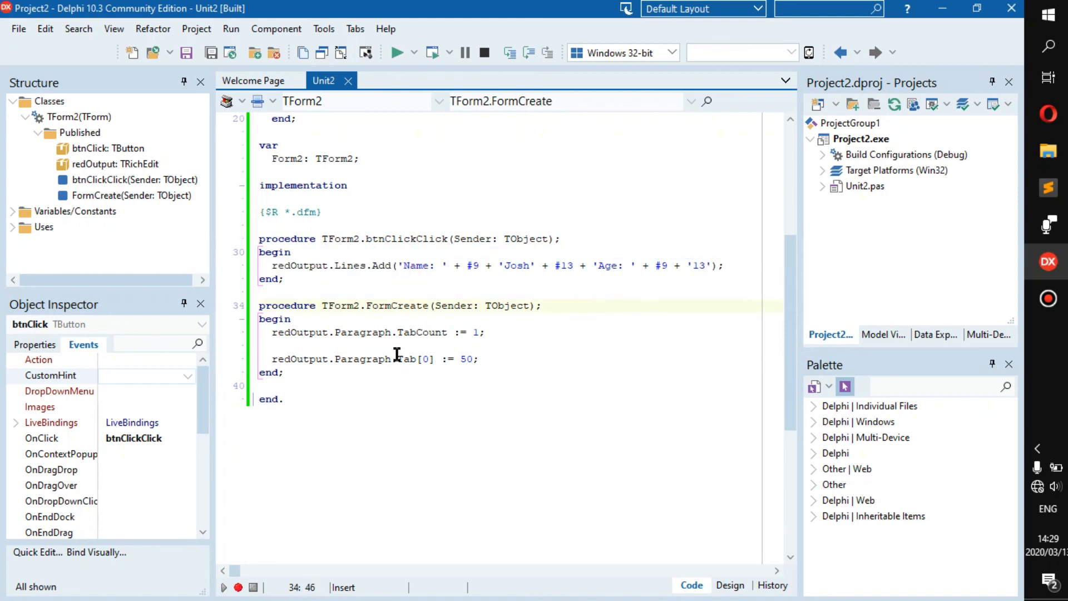
{"action": "mouse_move", "coordinate": [410, 359]}
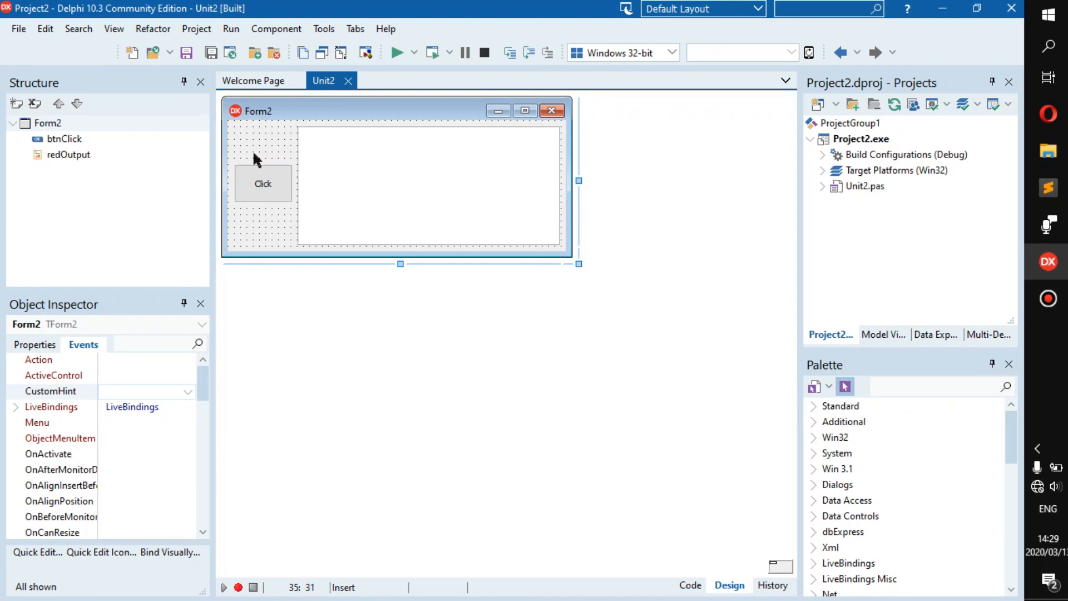
{"action": "mouse_move", "coordinate": [585, 130]}
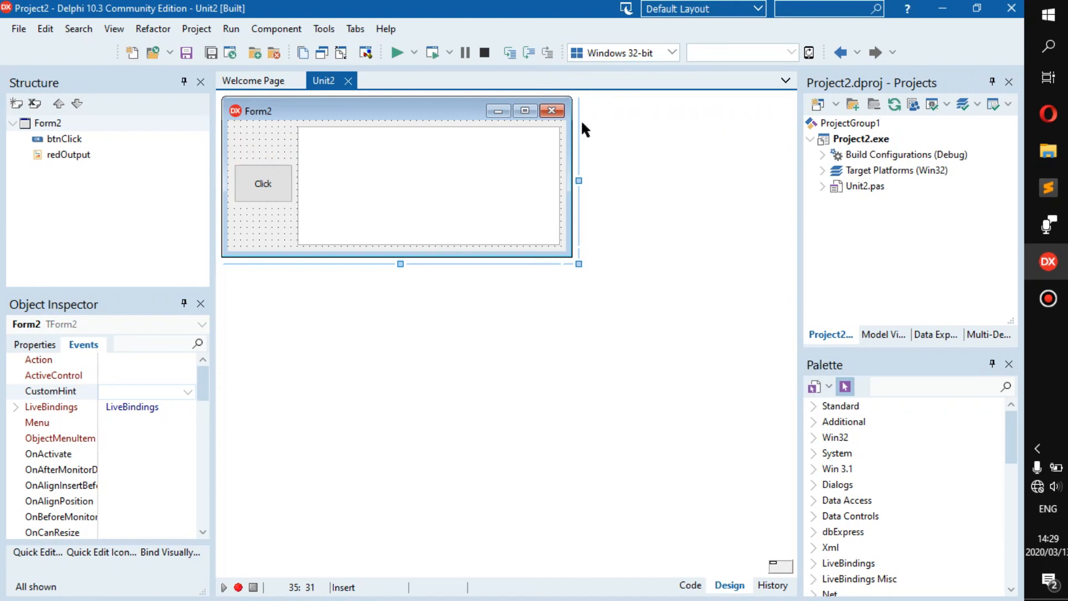
{"action": "mouse_move", "coordinate": [552, 111]}
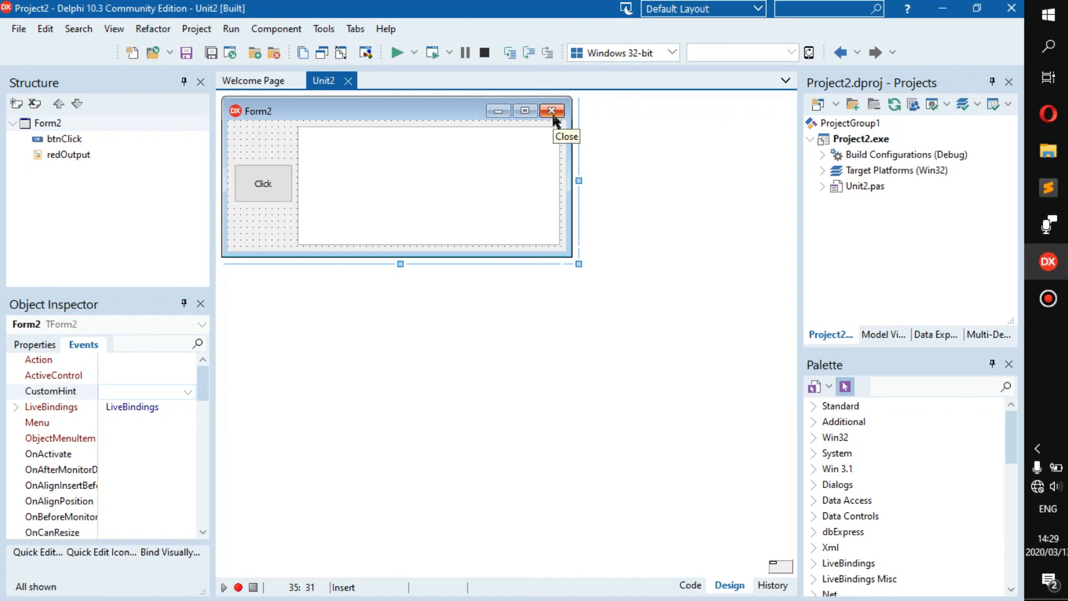
{"action": "mouse_move", "coordinate": [647, 266]}
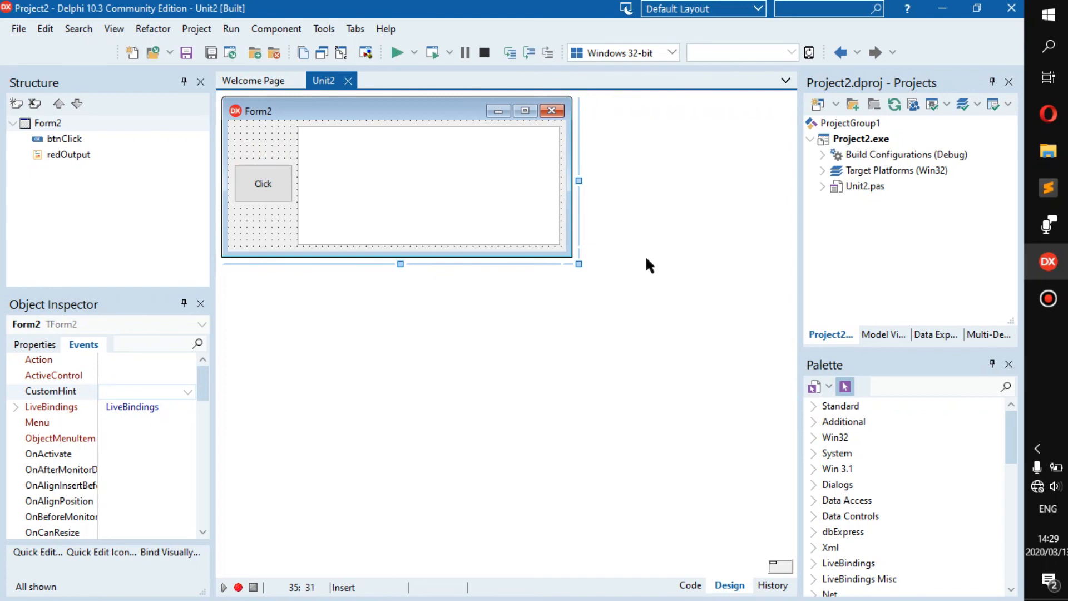
Switch to the Form2 designer showing the Click button and empty output box.
{"action": "left_click", "coordinate": [1048, 226]}
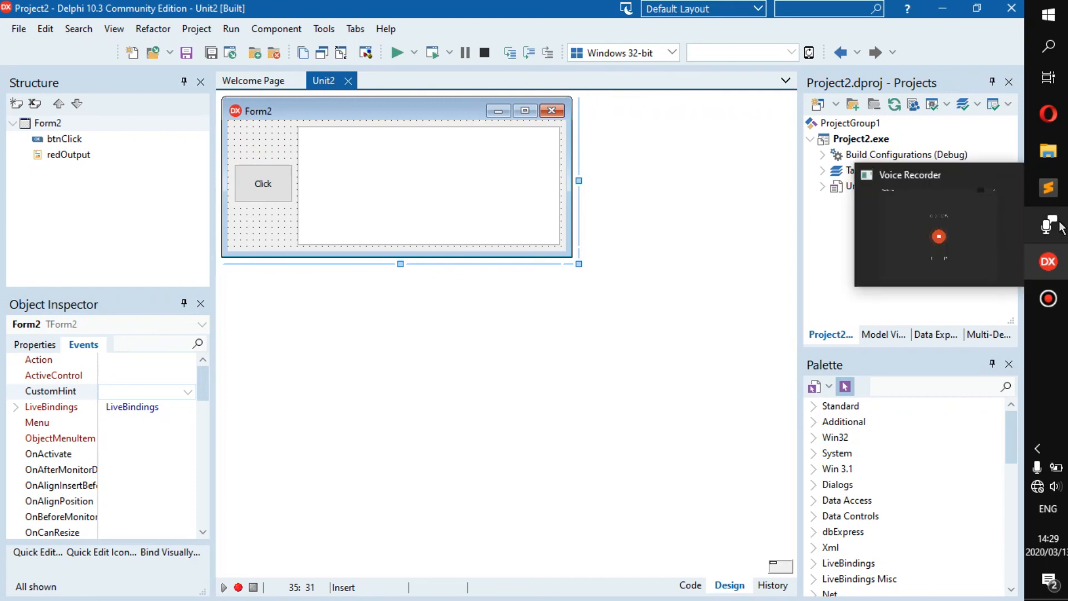